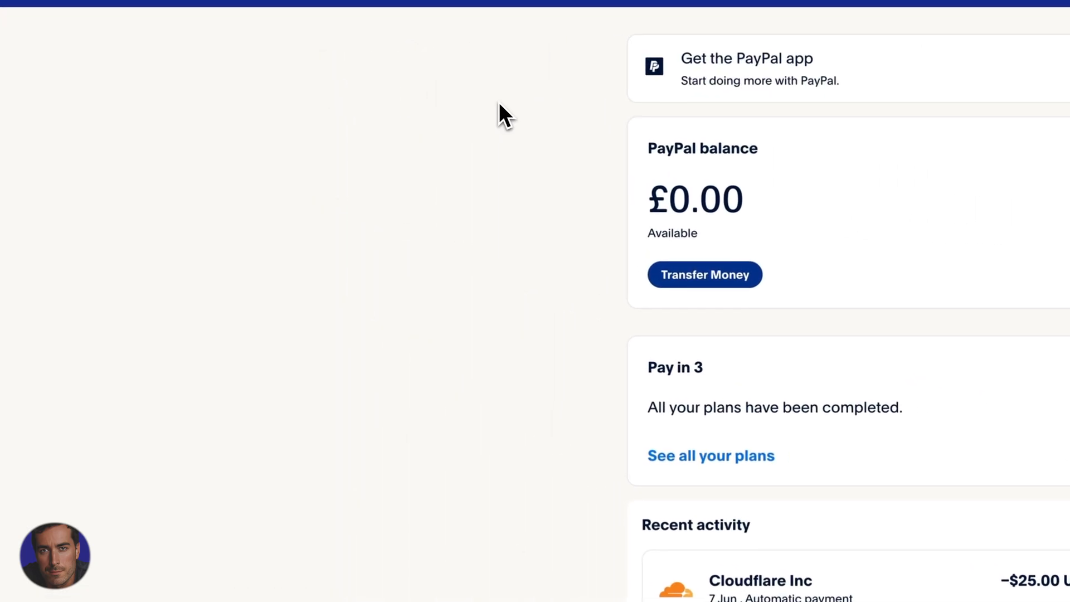
pyautogui.moveTo(556, 247)
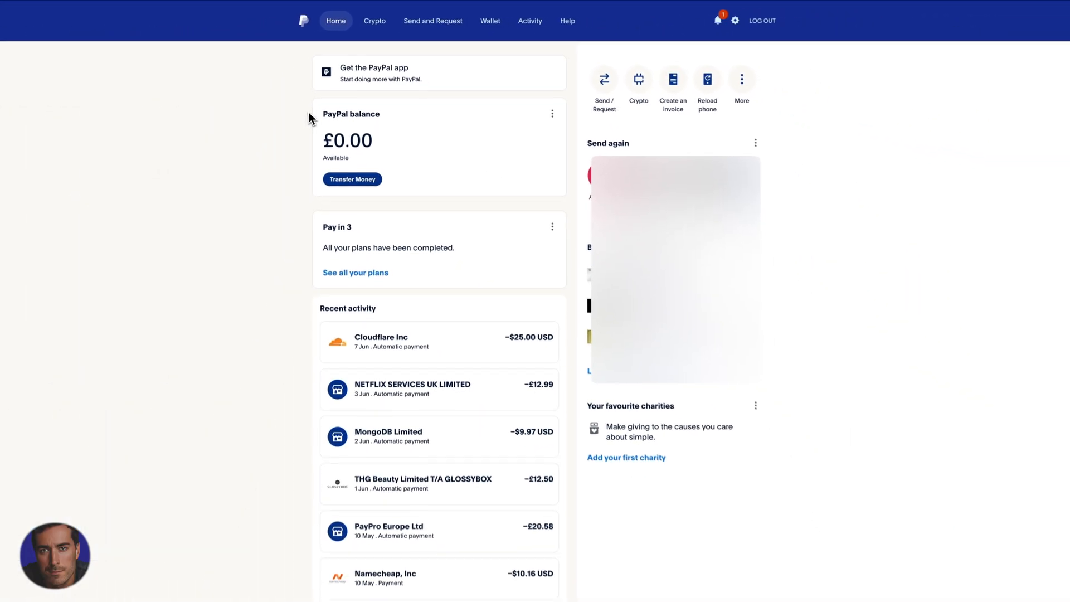
# Reach the Payments page of account settings and bring the Automatic payments entry into view.
pyautogui.scroll(-3)
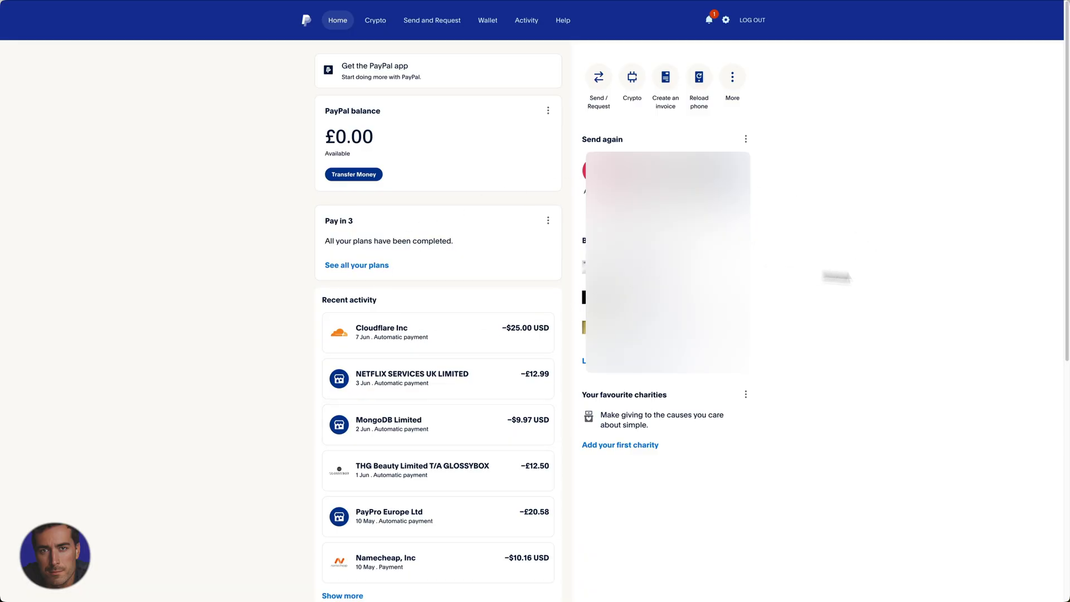
pyautogui.moveTo(262, 235)
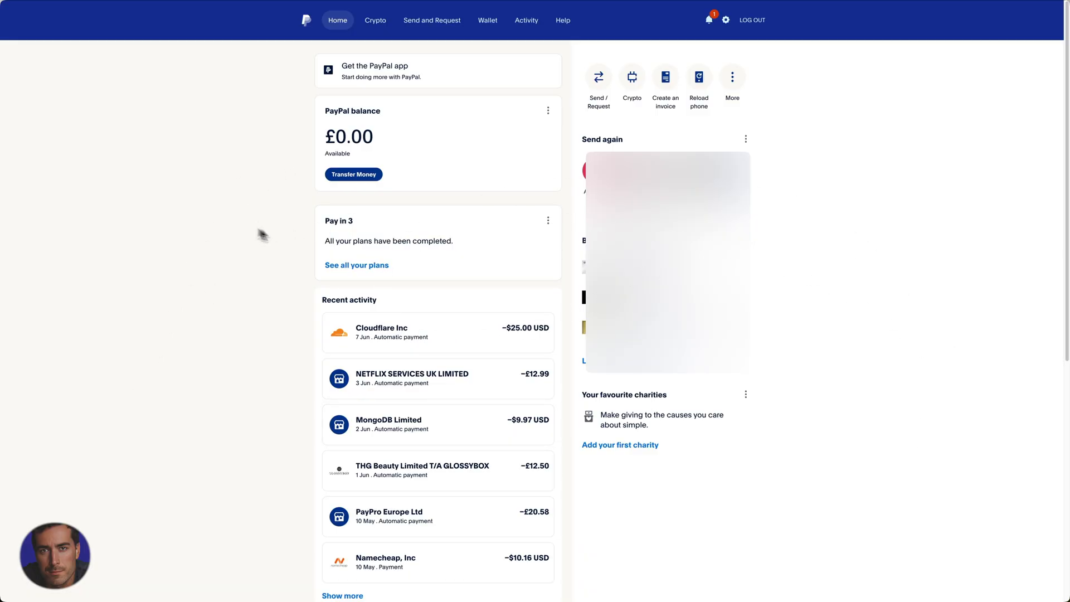
pyautogui.moveTo(234, 177)
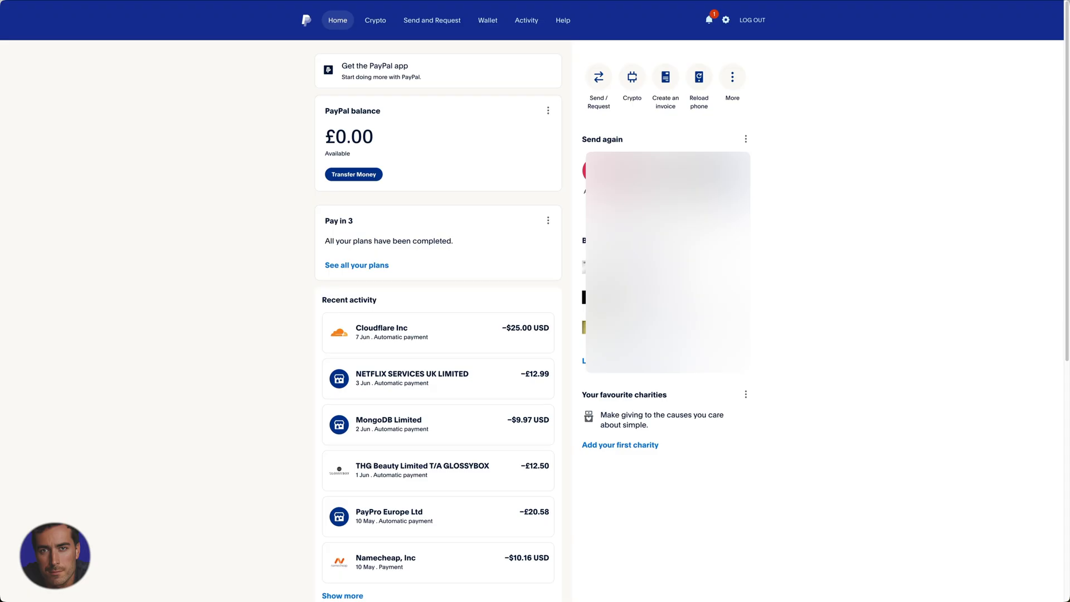
pyautogui.moveTo(824, 154)
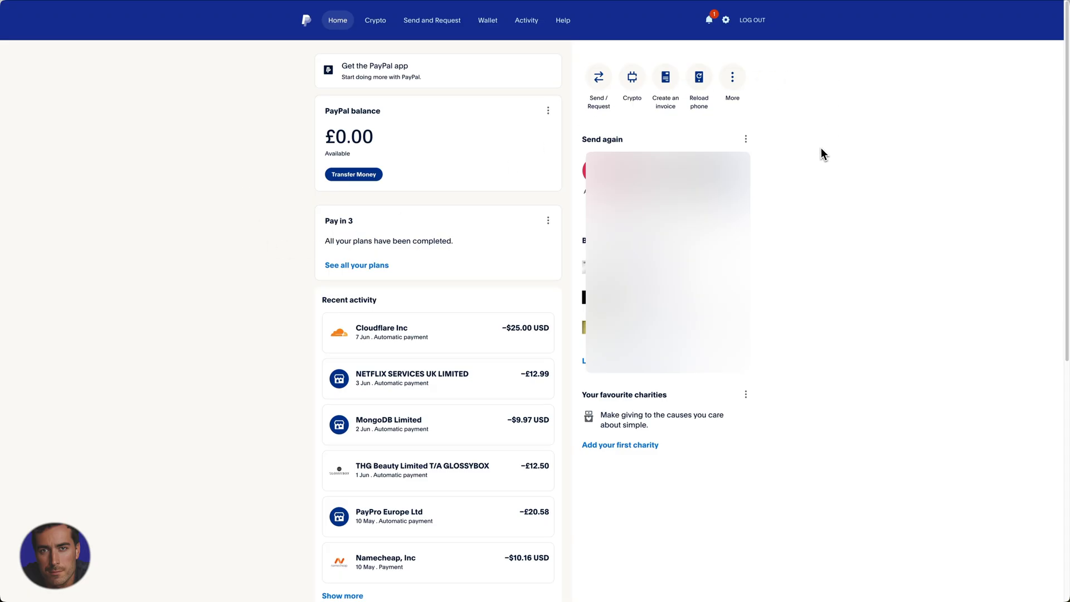
pyautogui.moveTo(249, 179)
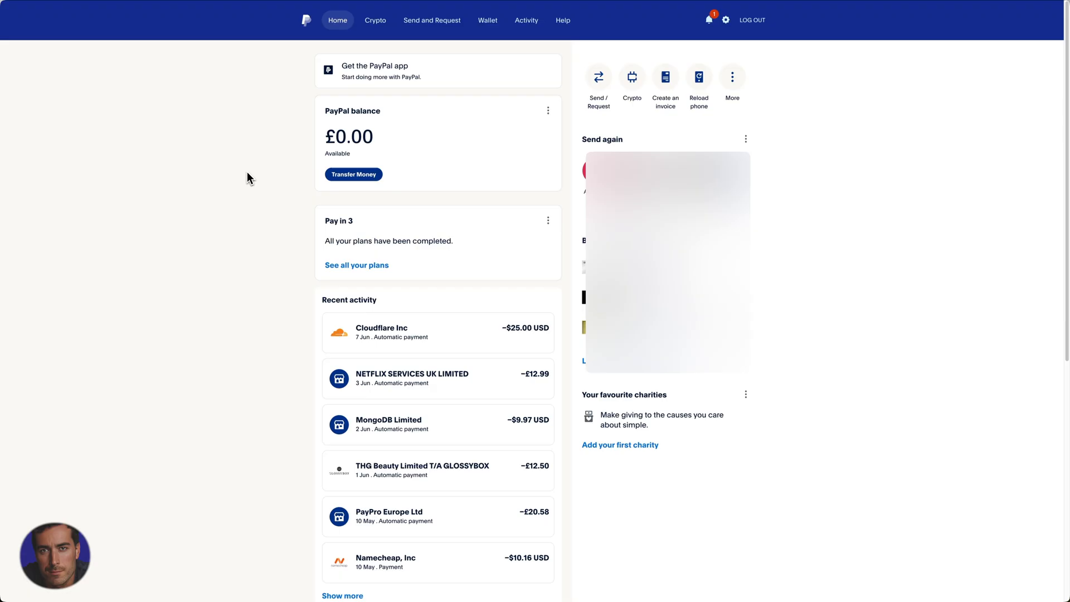
pyautogui.moveTo(724, 52)
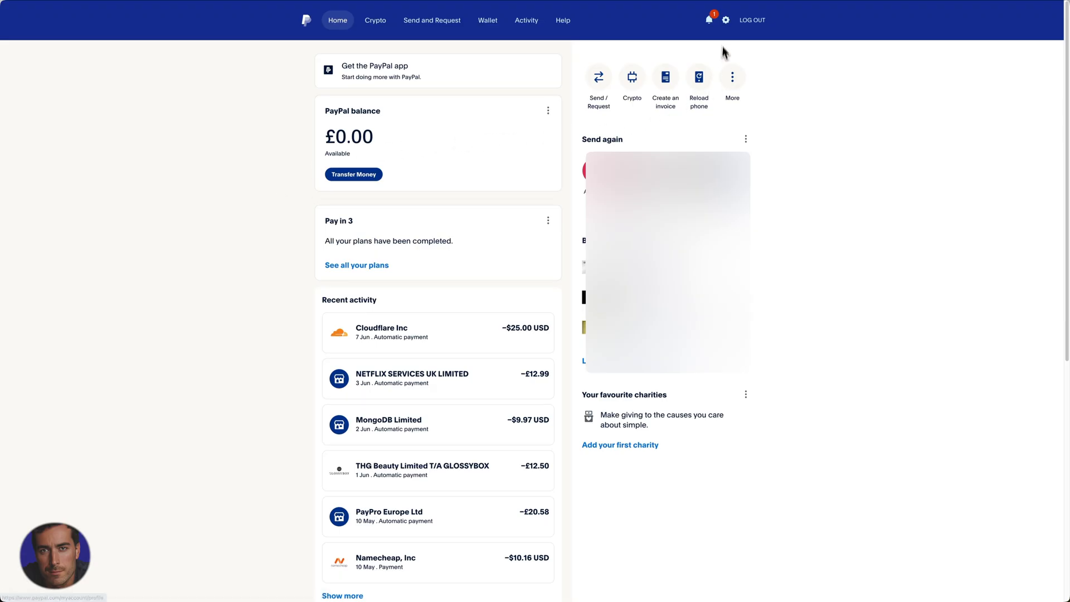
pyautogui.moveTo(727, 20)
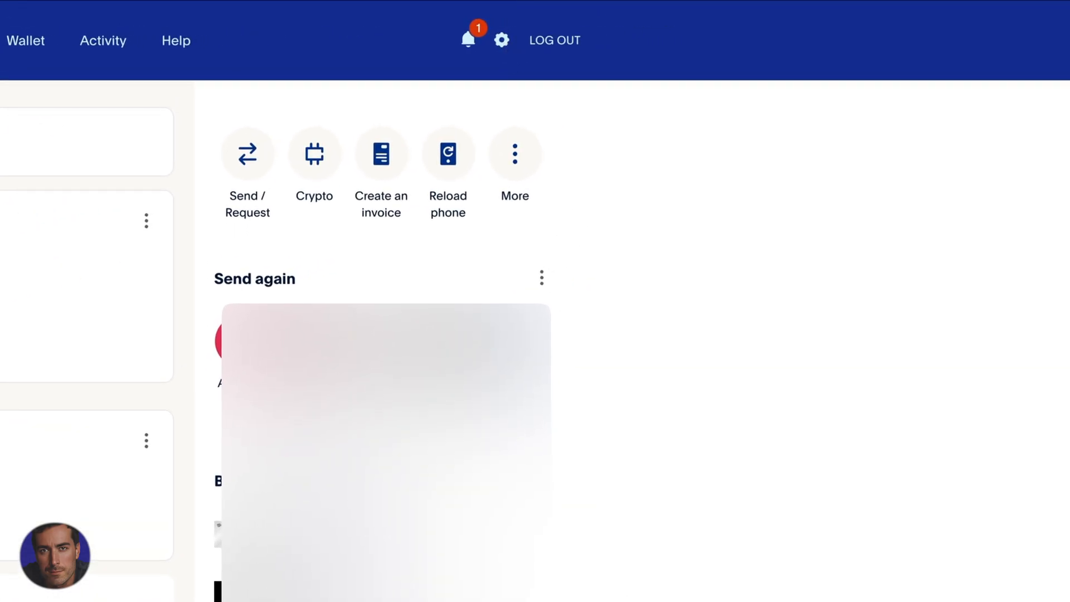
pyautogui.click(501, 40)
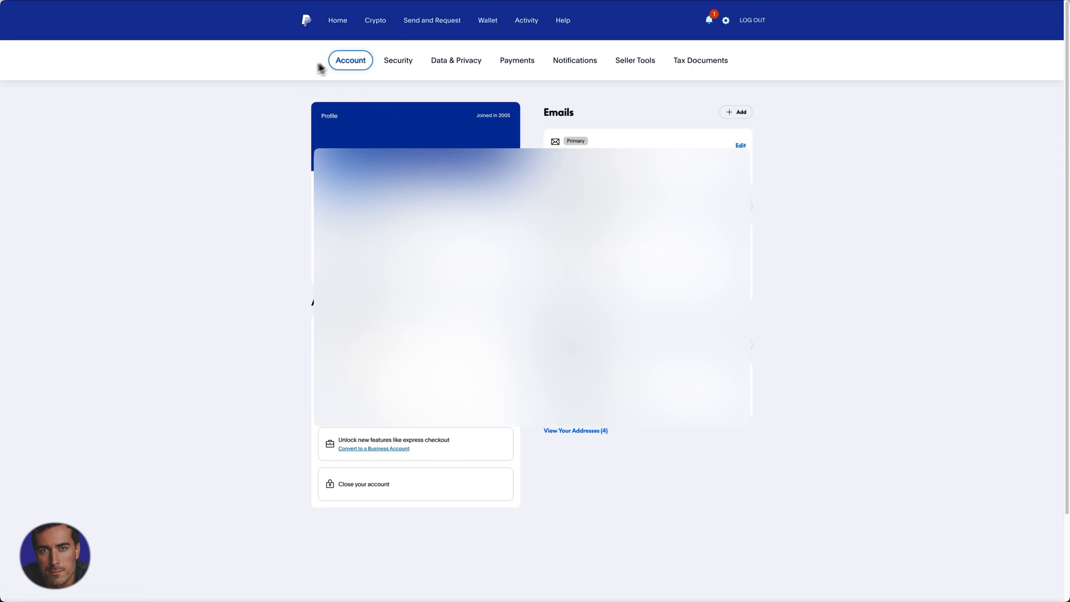
pyautogui.moveTo(456, 60)
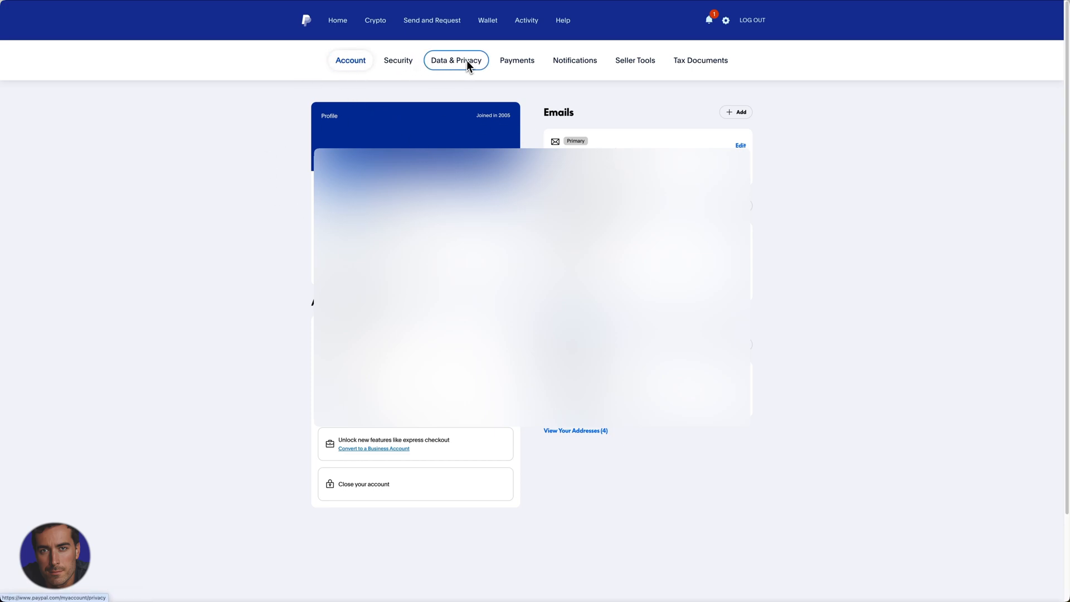
pyautogui.moveTo(517, 60)
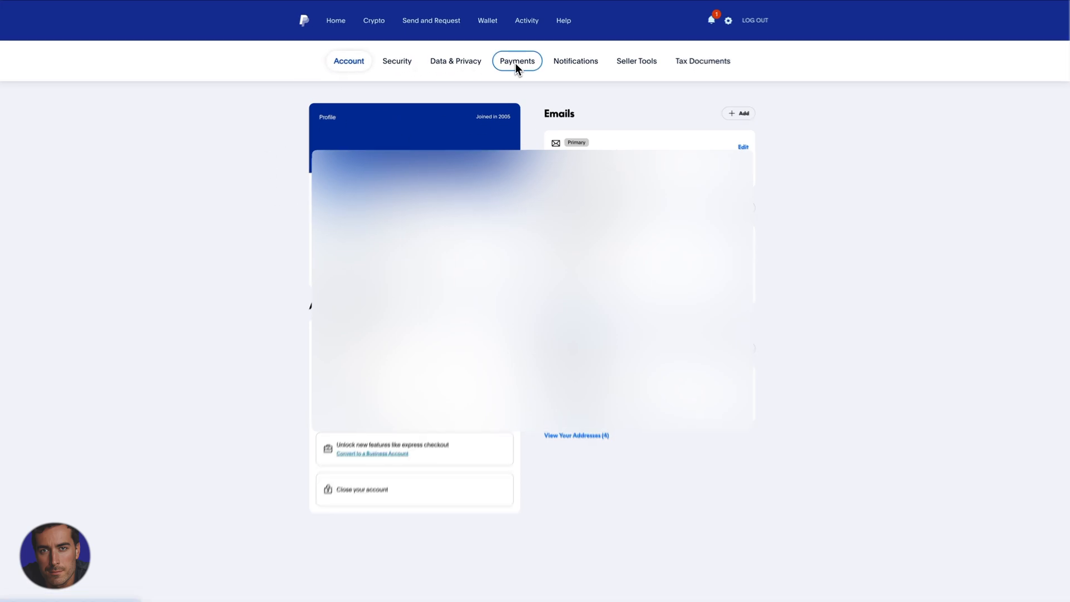
pyautogui.click(517, 61)
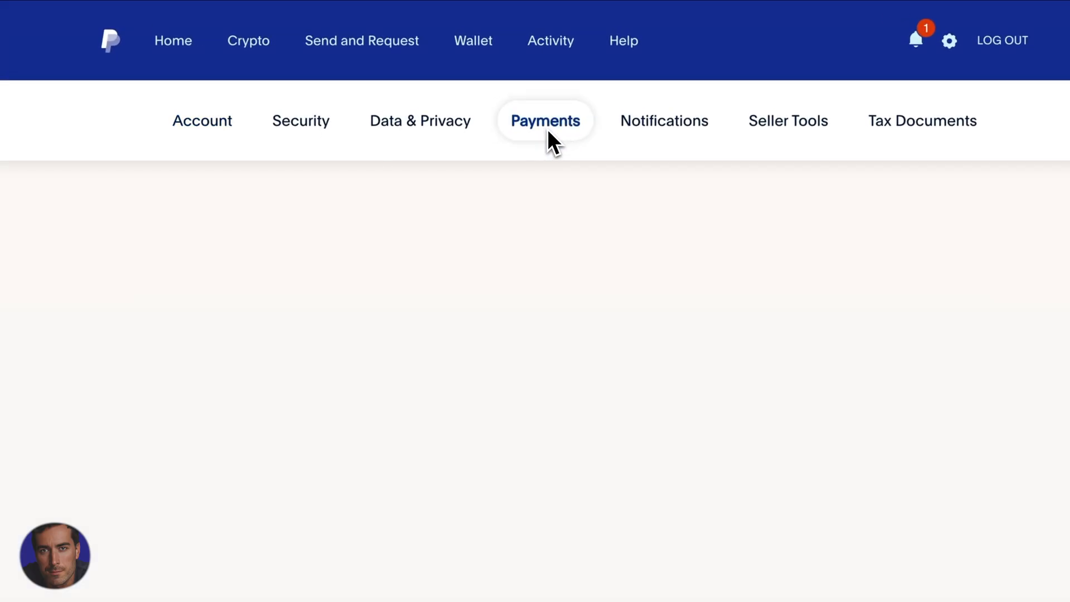
pyautogui.click(544, 121)
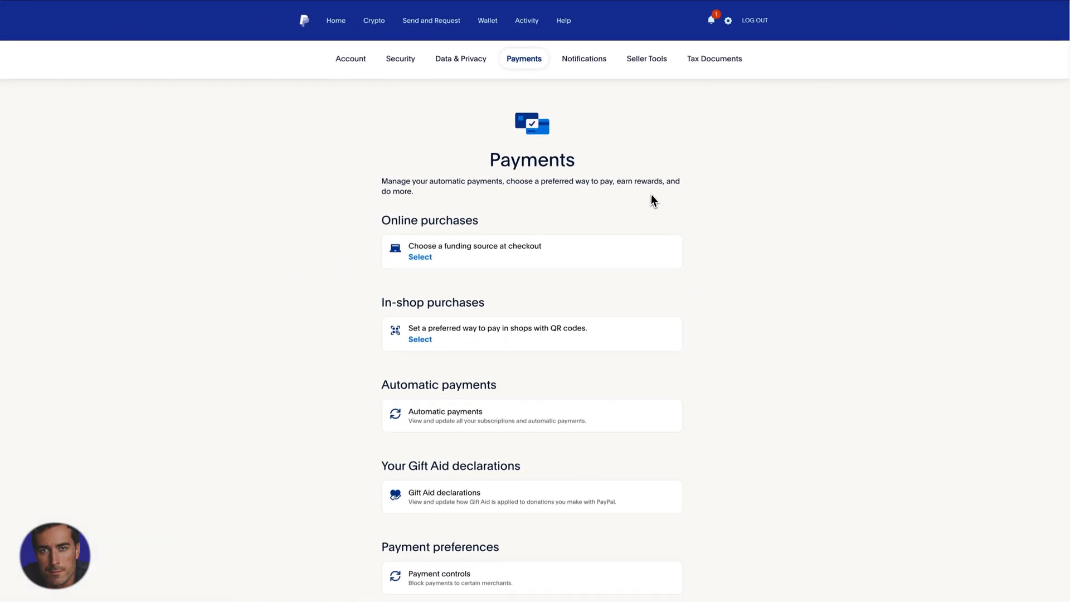
pyautogui.scroll(-3)
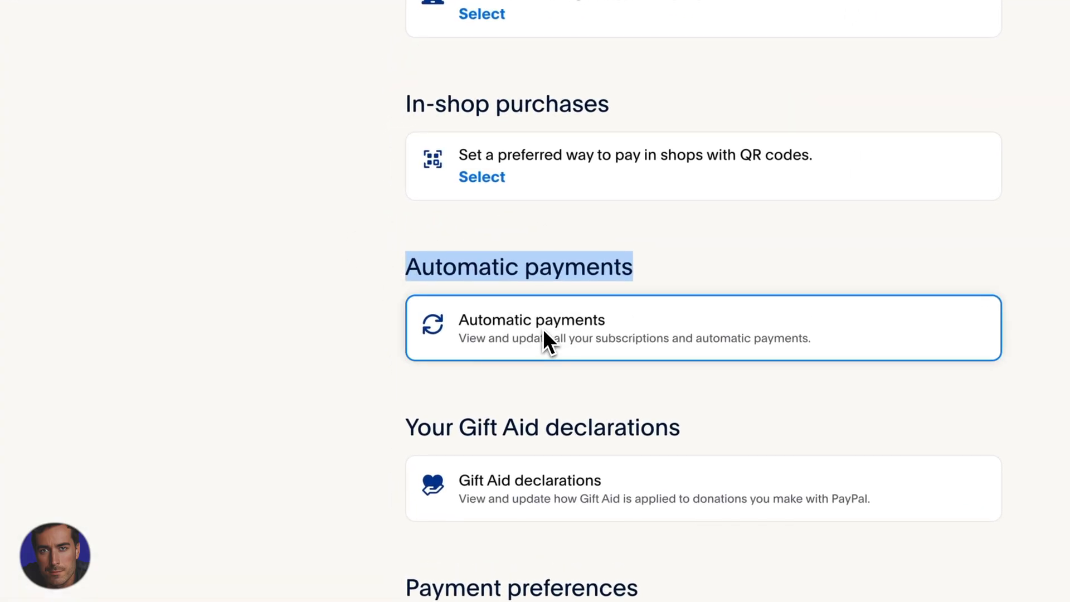
# Show MONGODB INC's automatic payment details with past charges of $9.97, $10.80 and $11.16.
pyautogui.click(546, 328)
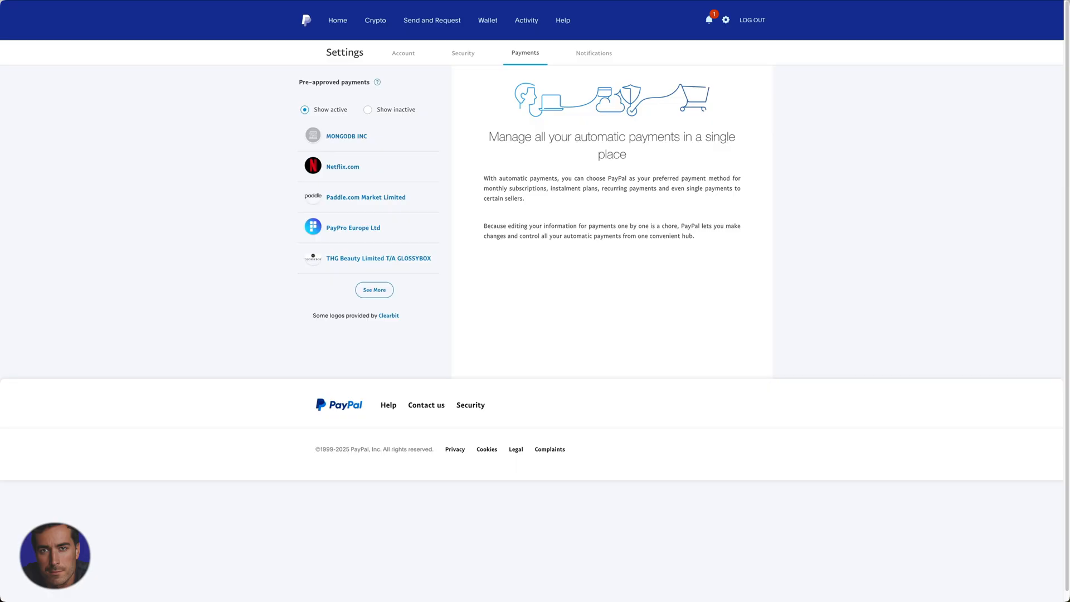
pyautogui.moveTo(245, 173)
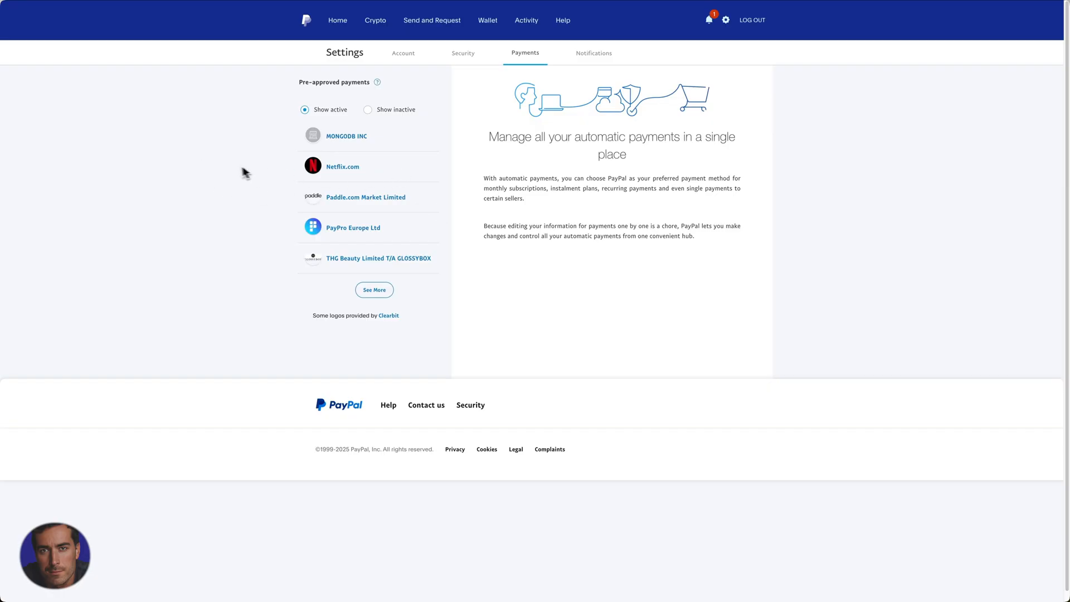
pyautogui.moveTo(285, 194)
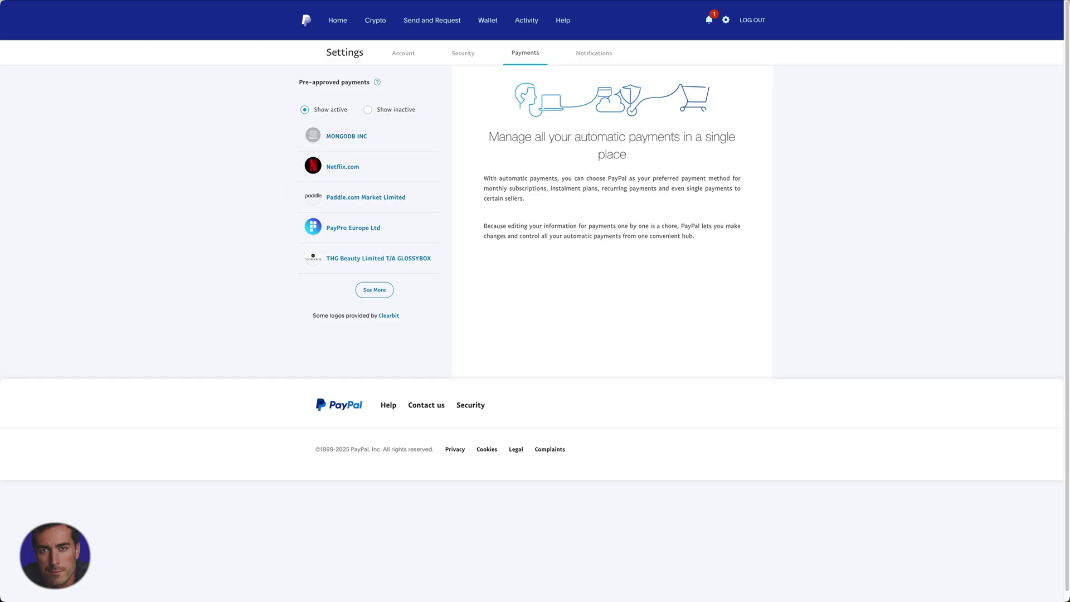
pyautogui.moveTo(224, 183)
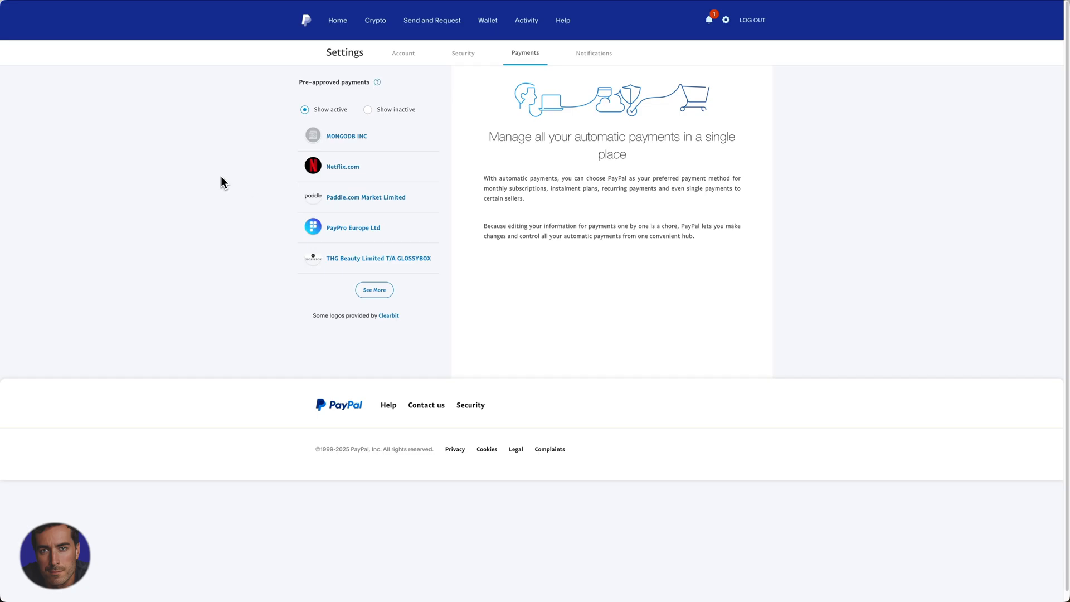
pyautogui.moveTo(225, 180)
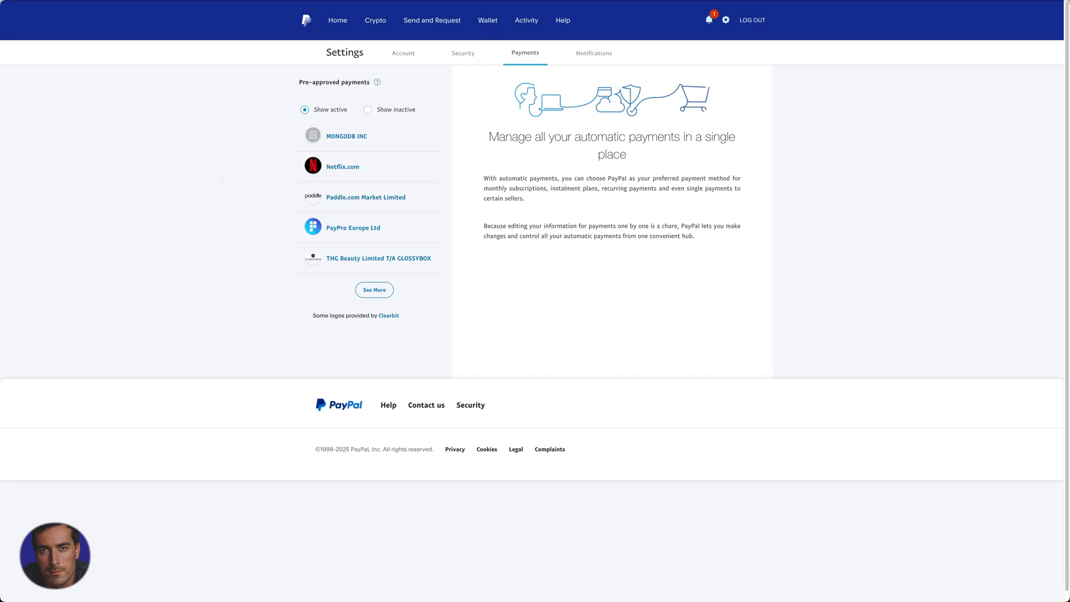
pyautogui.moveTo(250, 177)
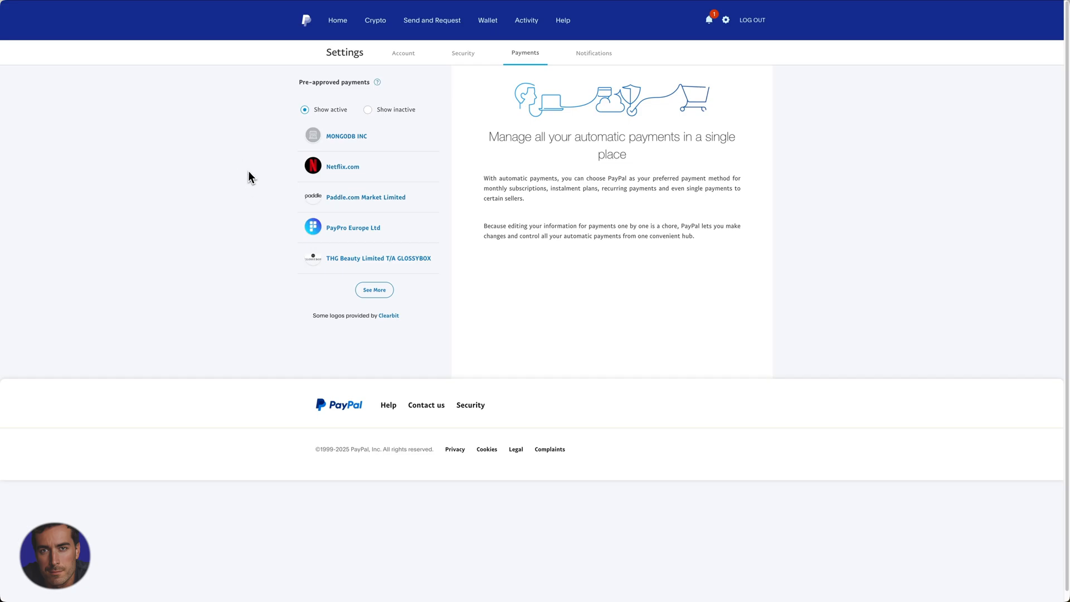
pyautogui.moveTo(252, 176)
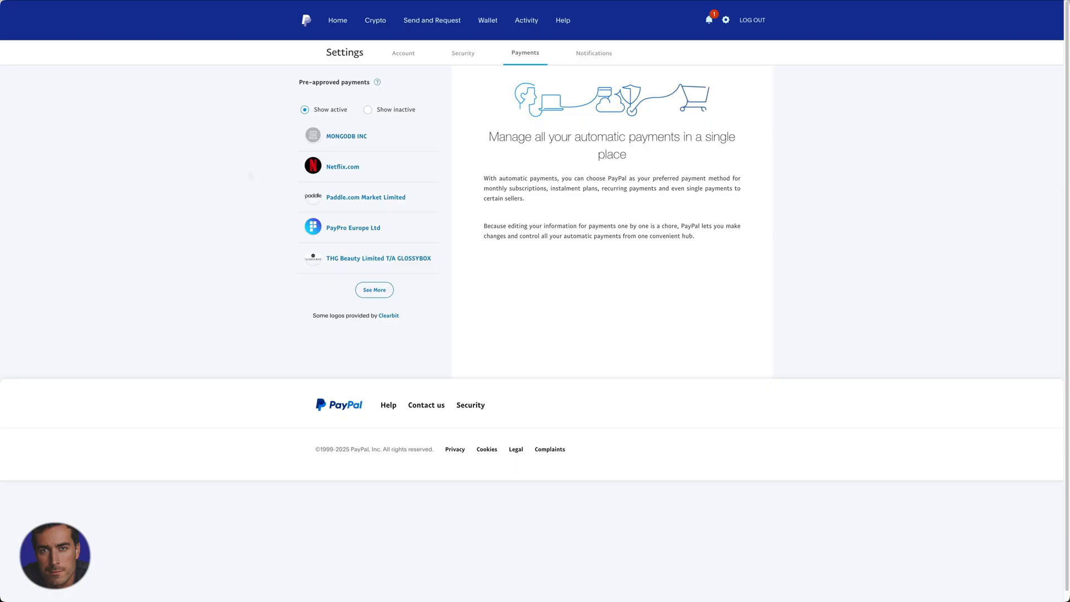
pyautogui.moveTo(183, 183)
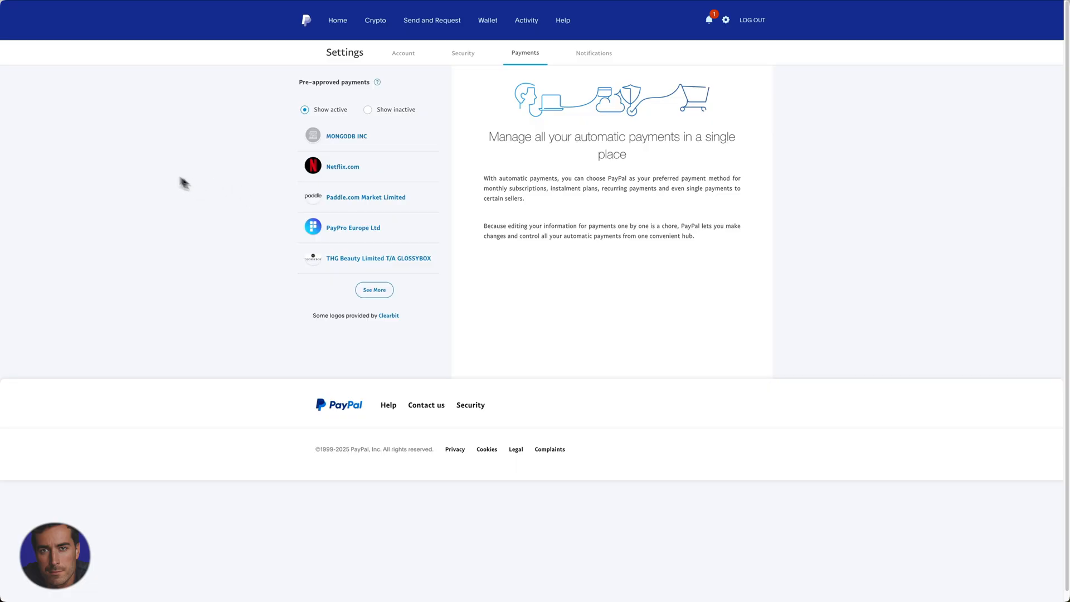
pyautogui.moveTo(342, 166)
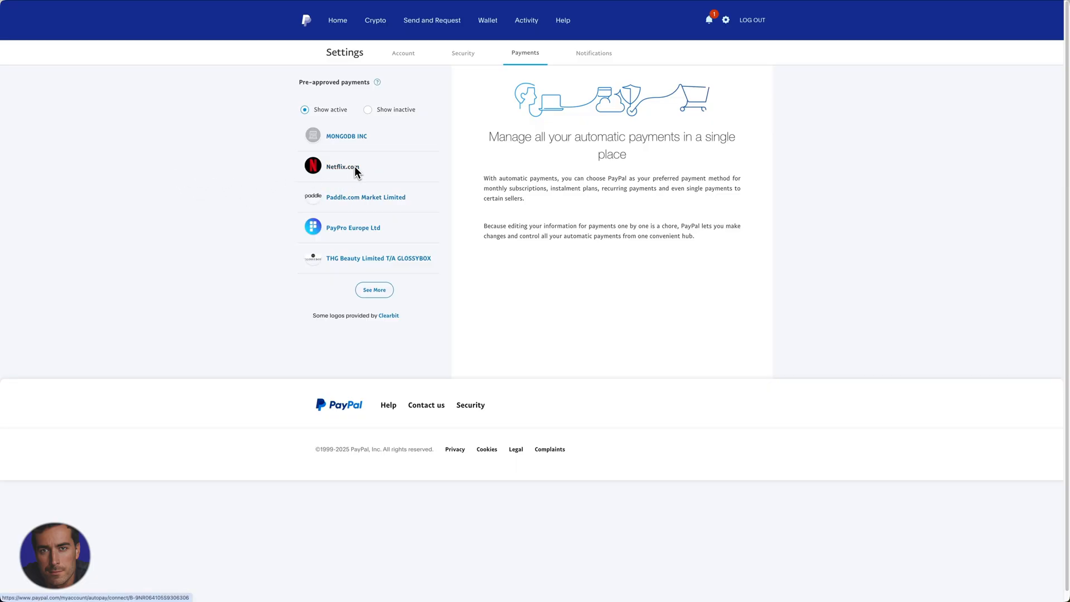
pyautogui.moveTo(379, 262)
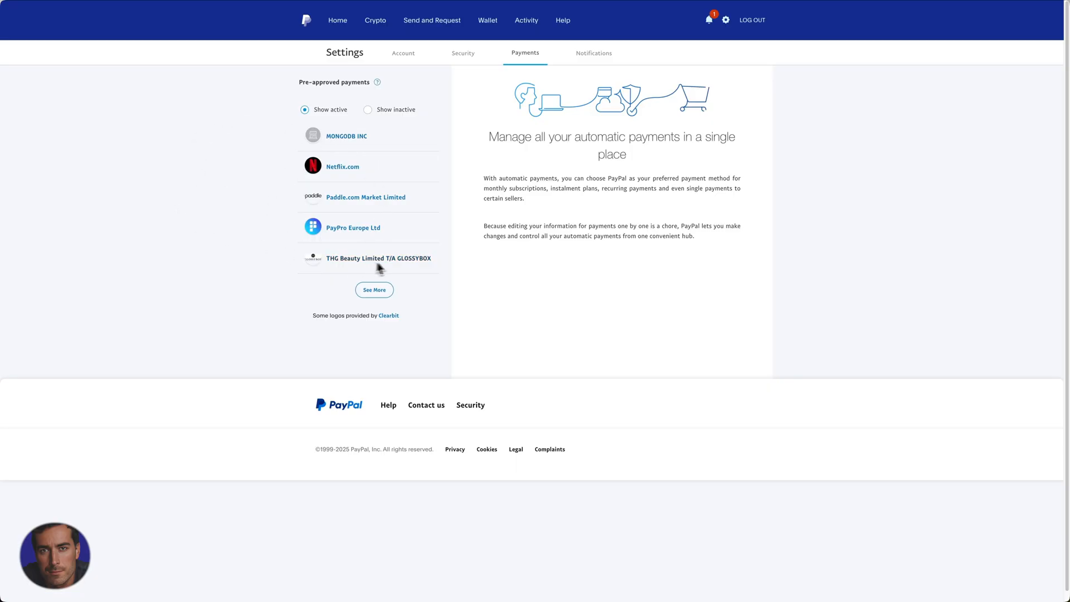
pyautogui.moveTo(244, 201)
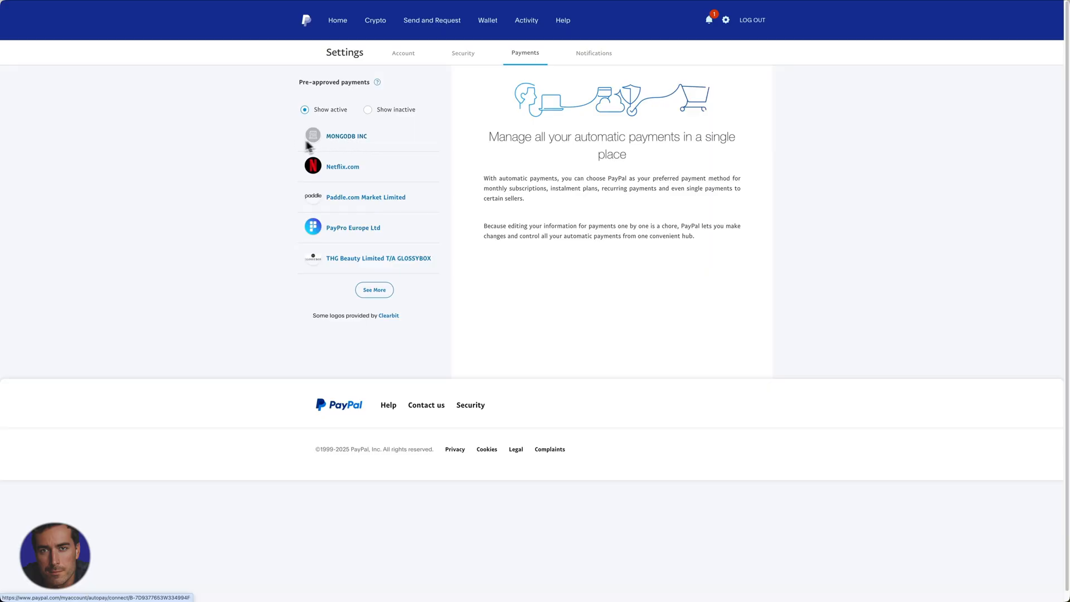
pyautogui.moveTo(355, 144)
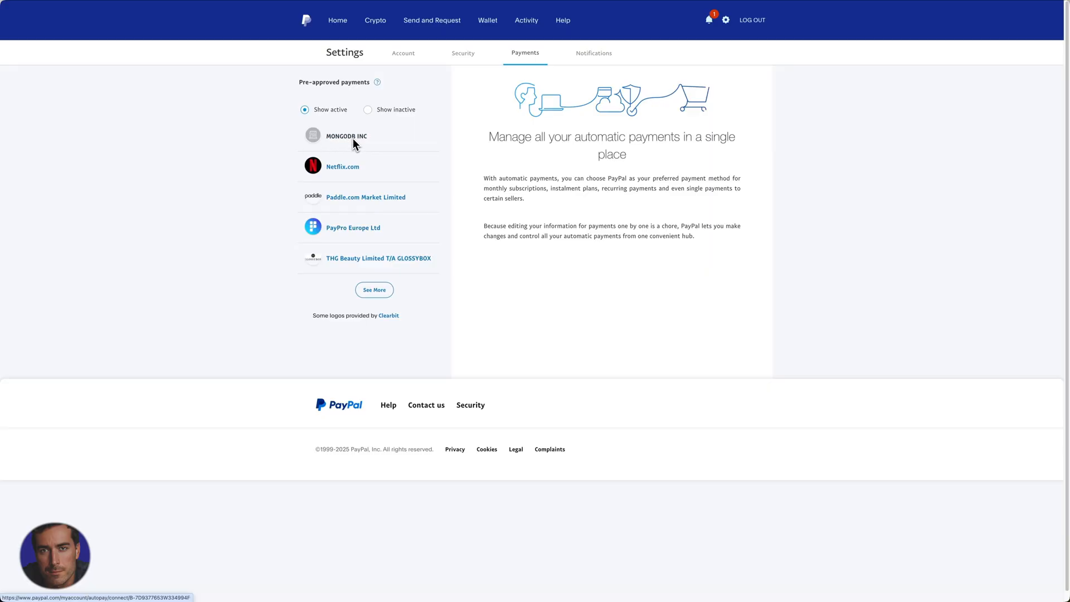
pyautogui.moveTo(249, 161)
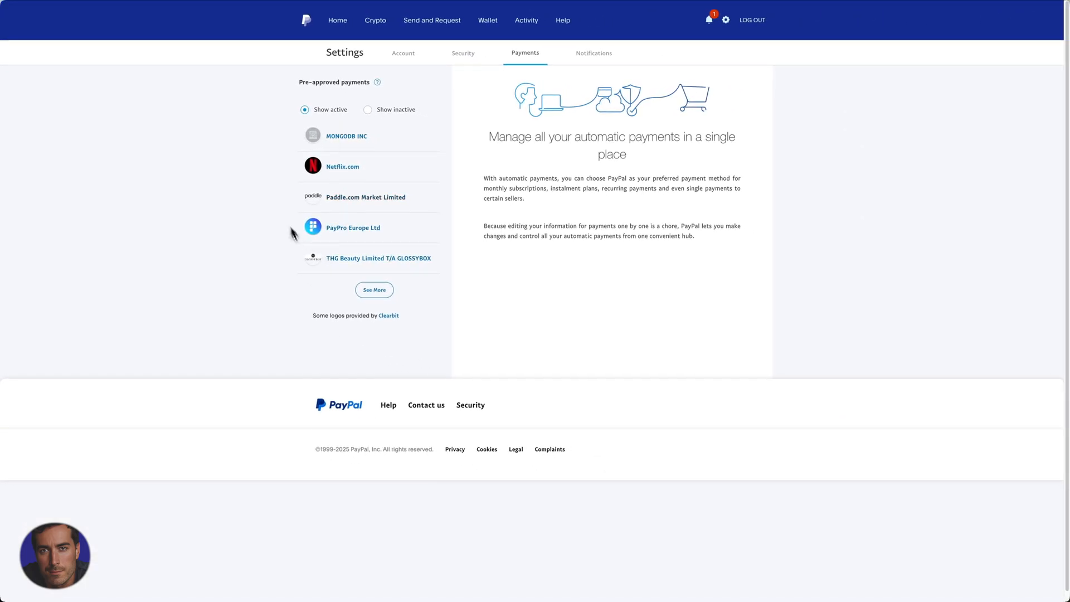
pyautogui.moveTo(432, 223)
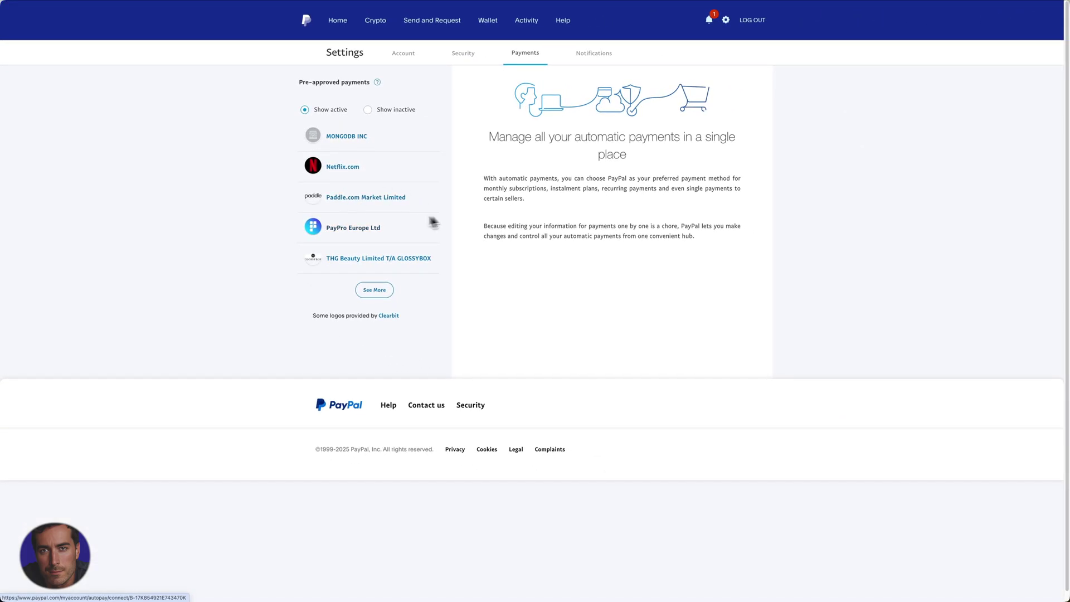
pyautogui.moveTo(331, 241)
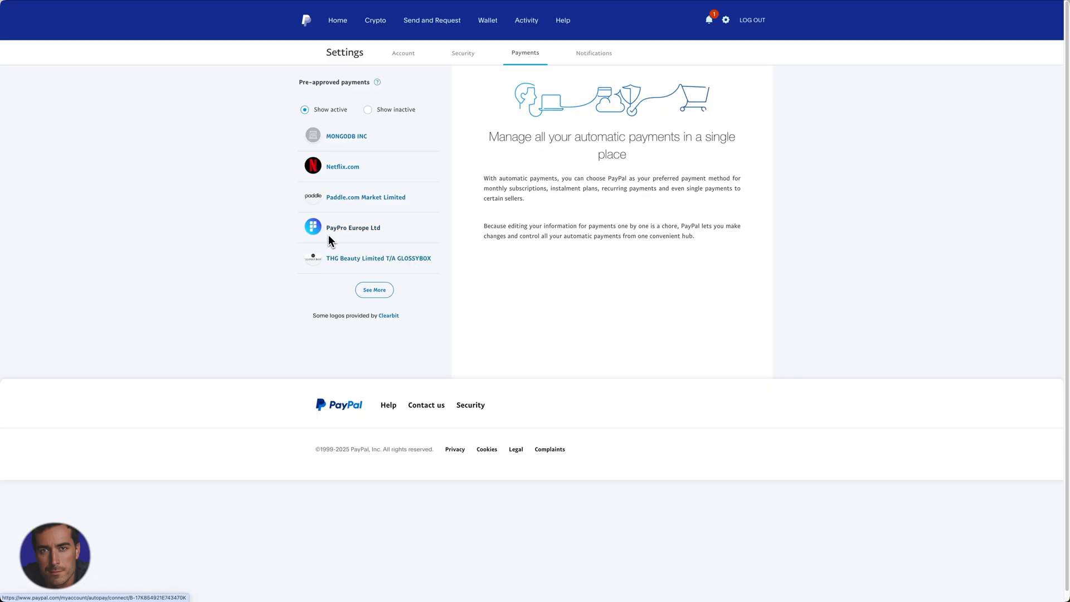
pyautogui.moveTo(272, 166)
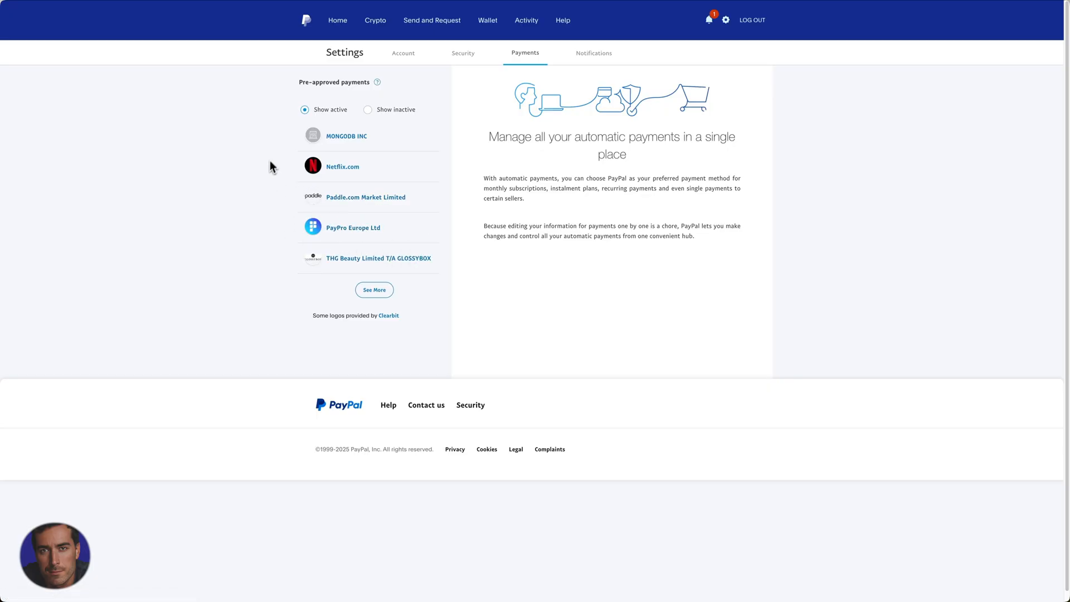
pyautogui.moveTo(457, 240)
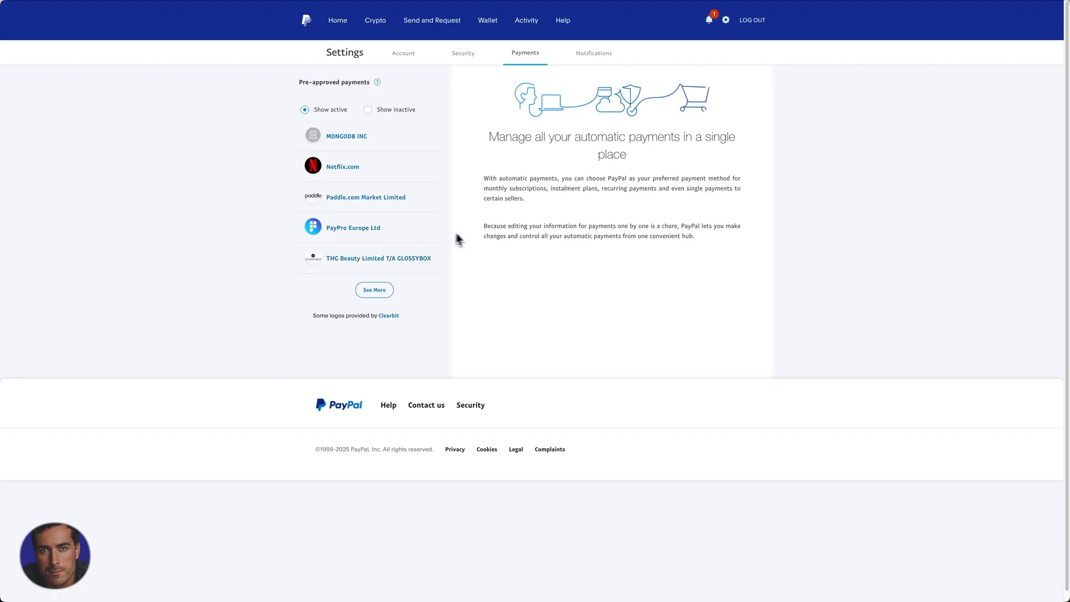
pyautogui.moveTo(353, 228)
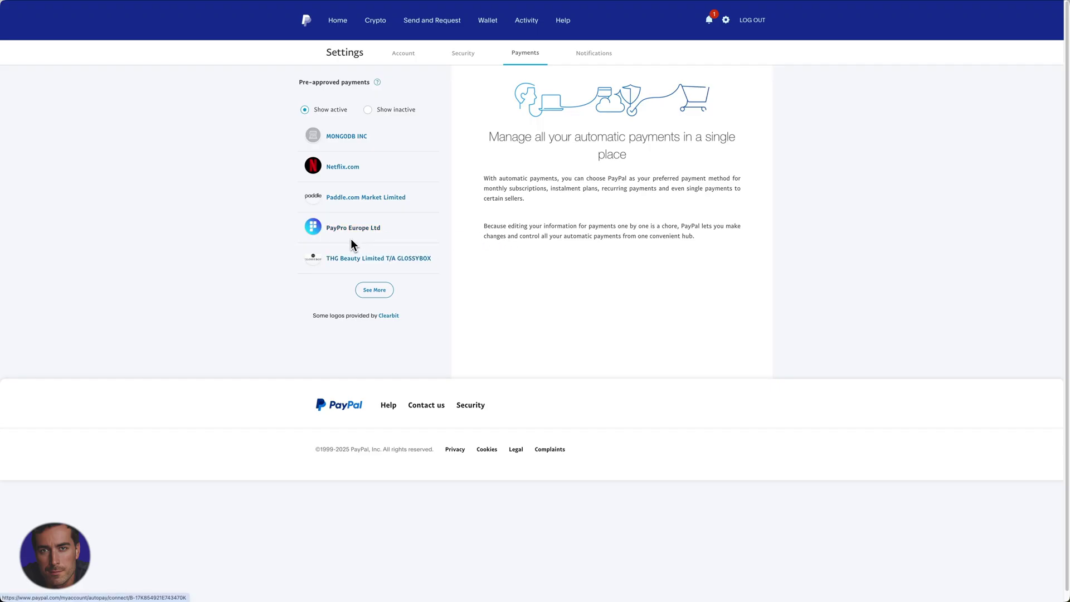
pyautogui.moveTo(244, 206)
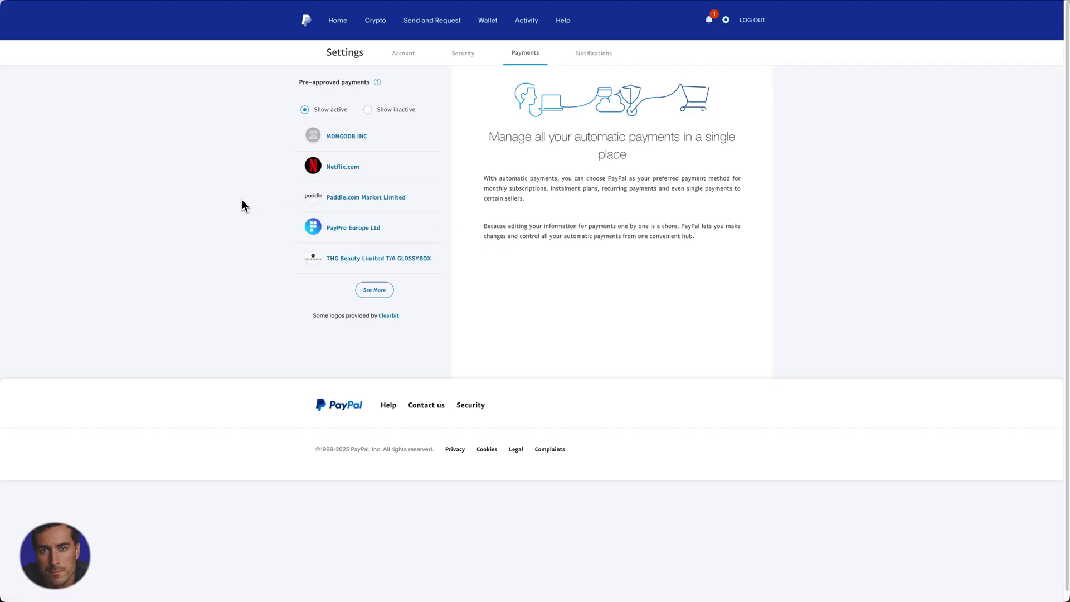
pyautogui.moveTo(255, 189)
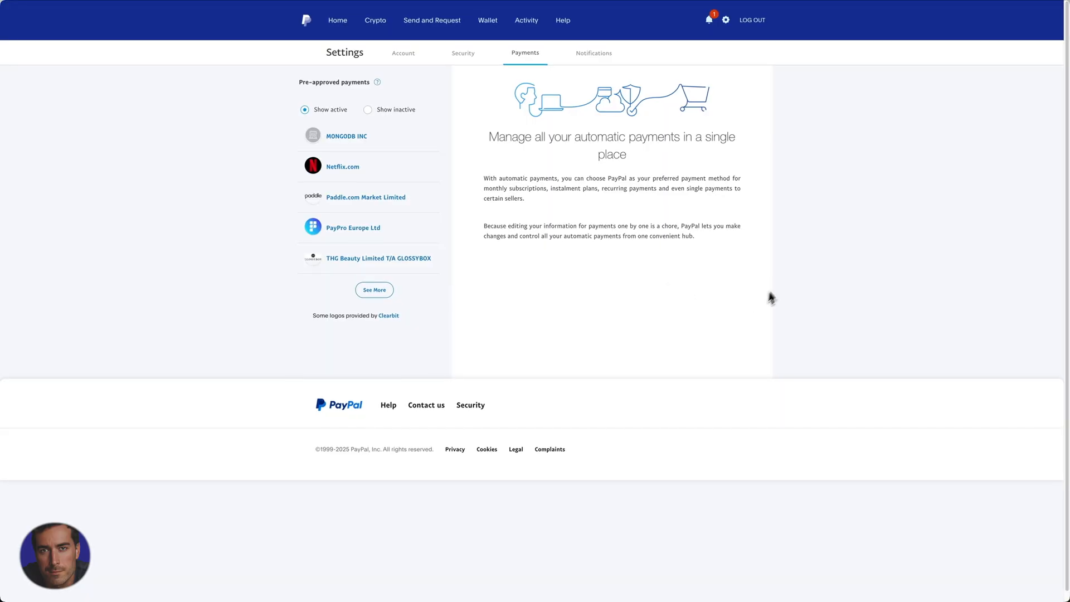
pyautogui.moveTo(385, 219)
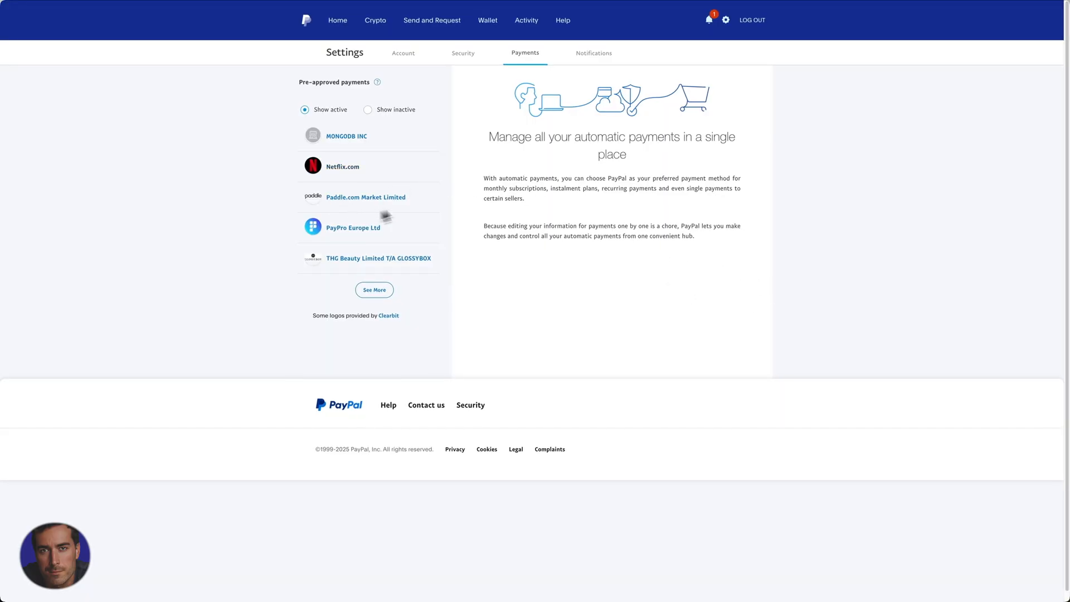
pyautogui.moveTo(201, 226)
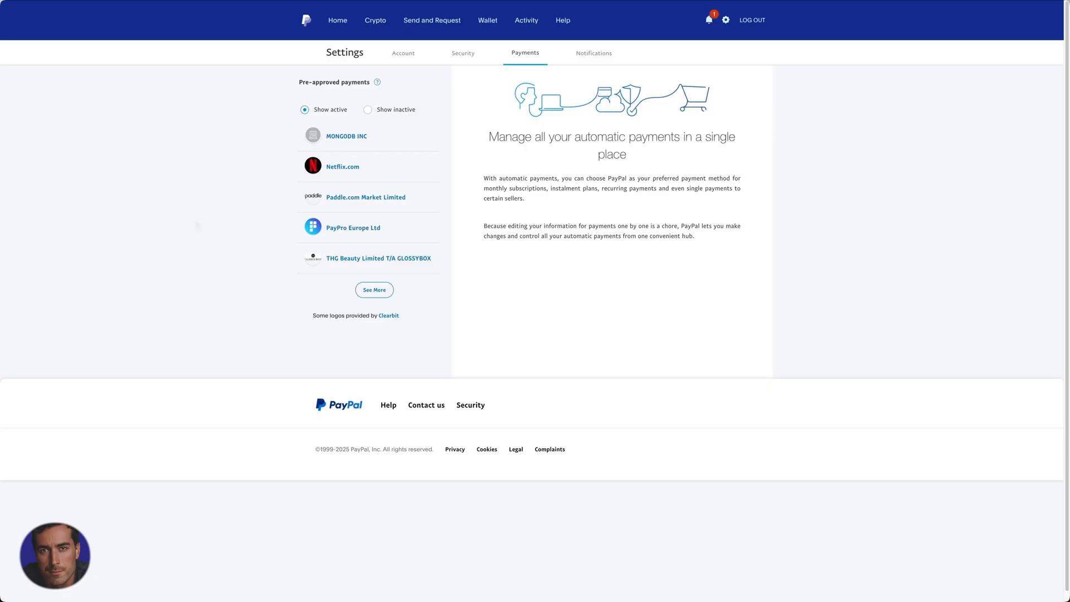
pyautogui.moveTo(198, 226)
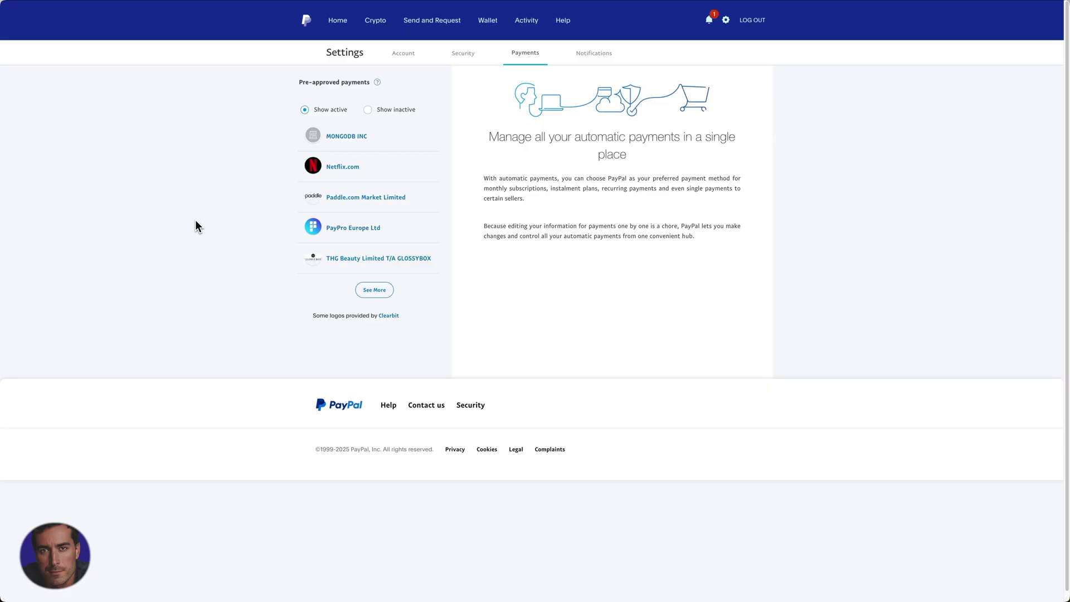
pyautogui.moveTo(347, 135)
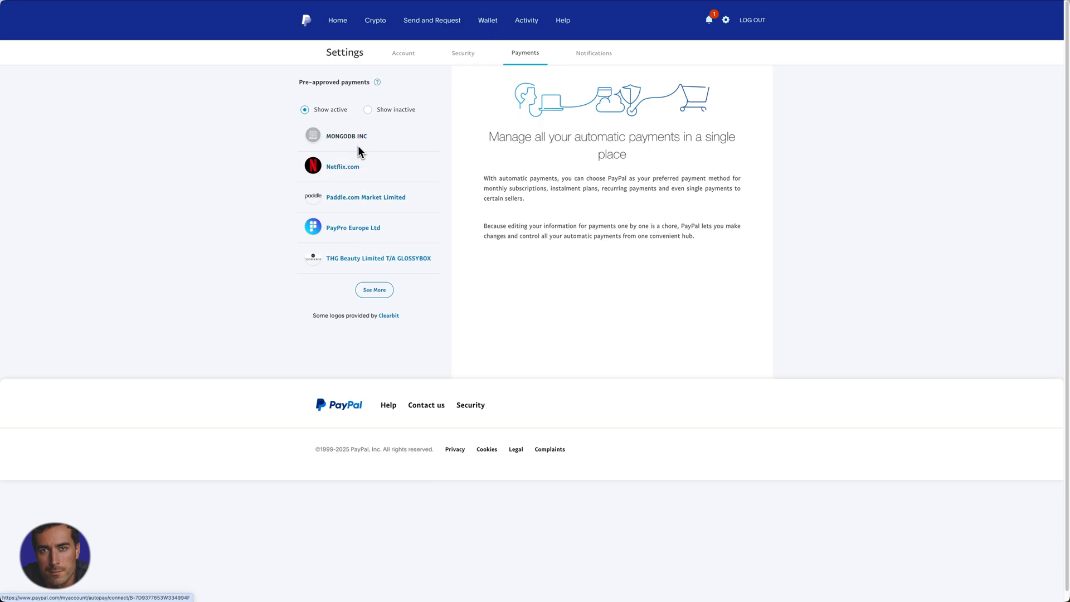
pyautogui.moveTo(31, 182)
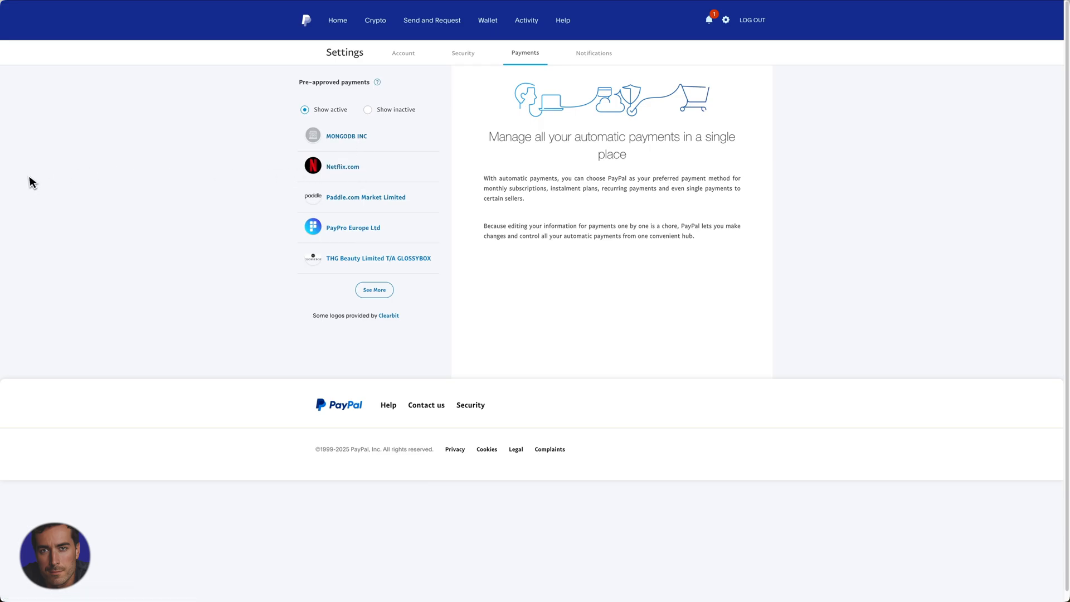
pyautogui.moveTo(346, 136)
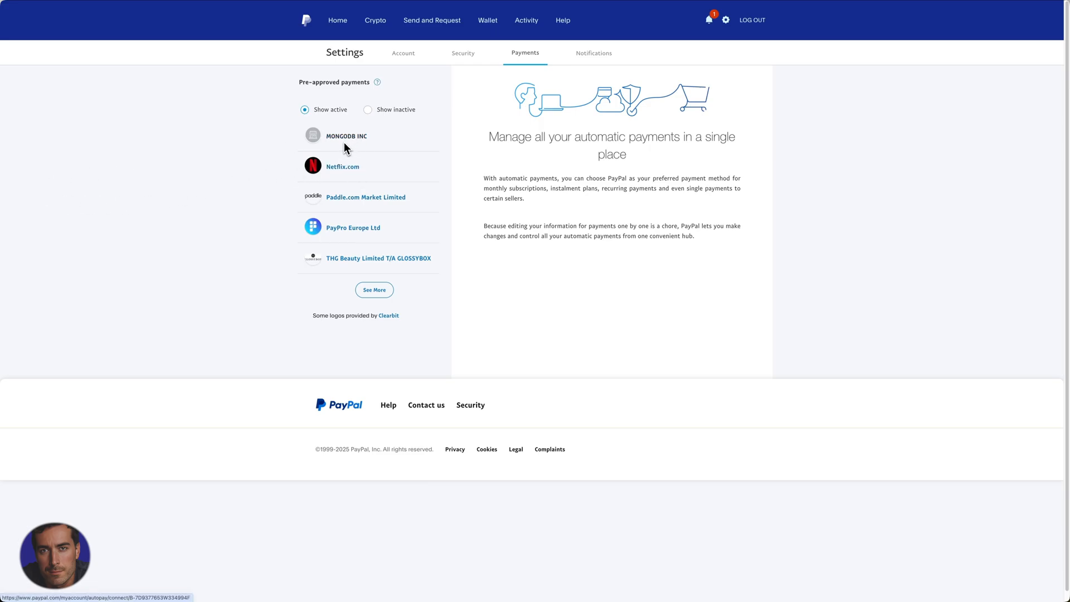
pyautogui.moveTo(350, 141)
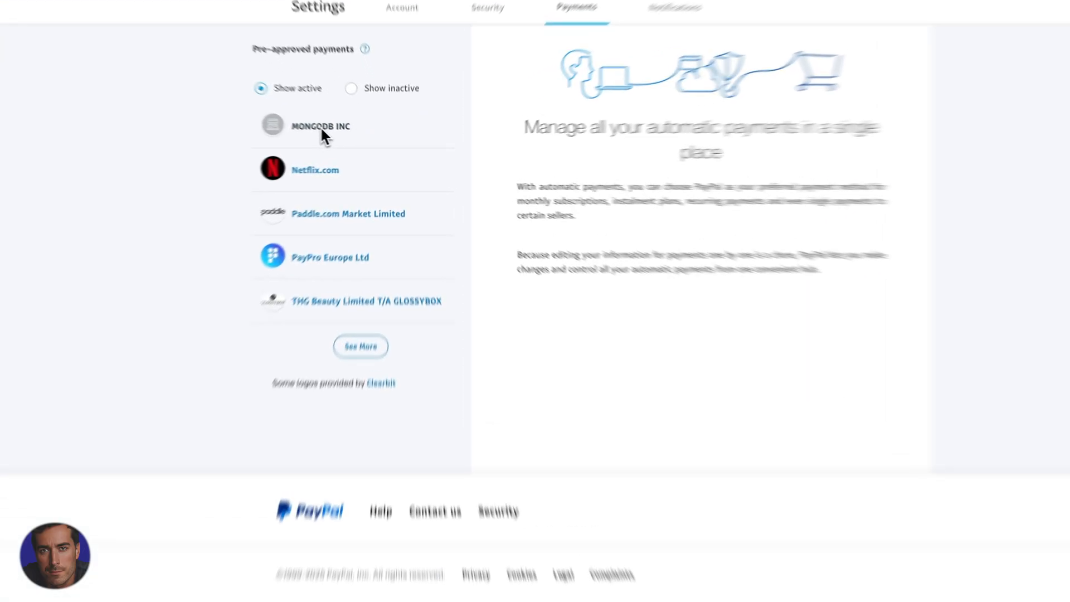
pyautogui.click(321, 125)
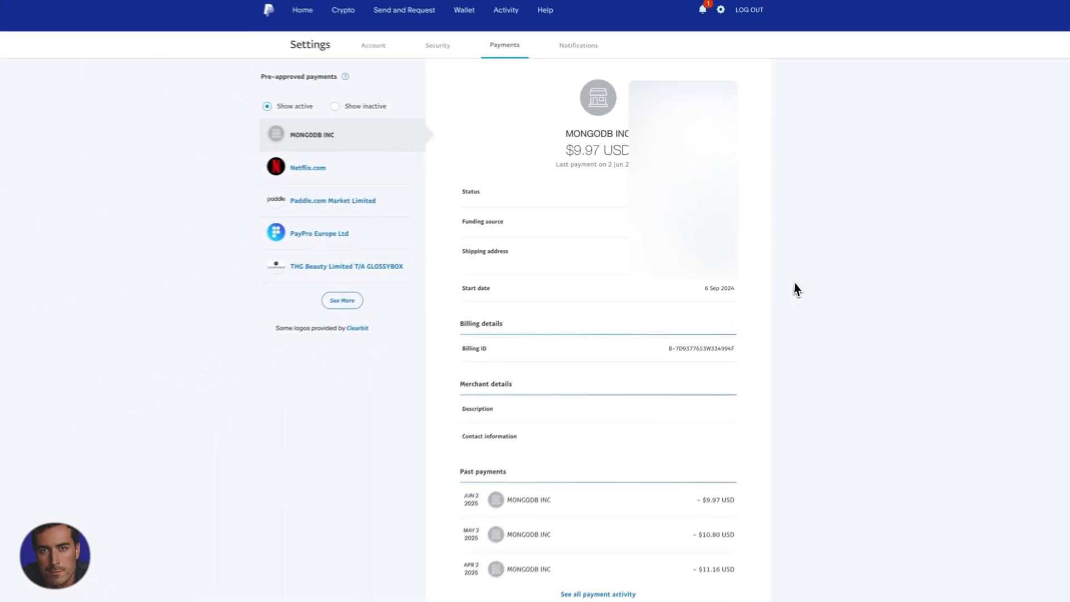
pyautogui.scroll(-3)
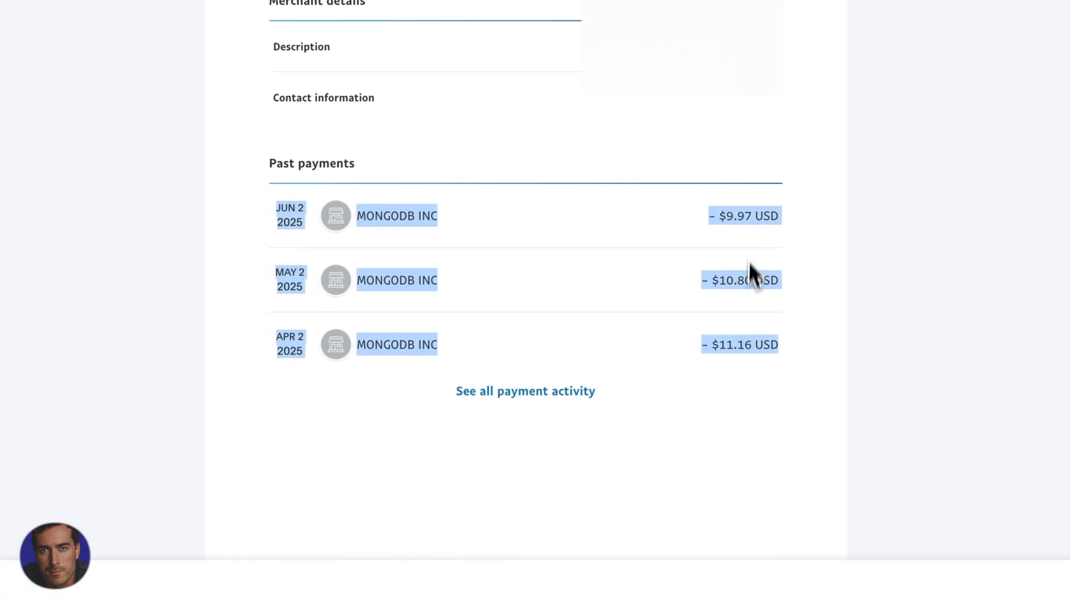
pyautogui.moveTo(389, 239)
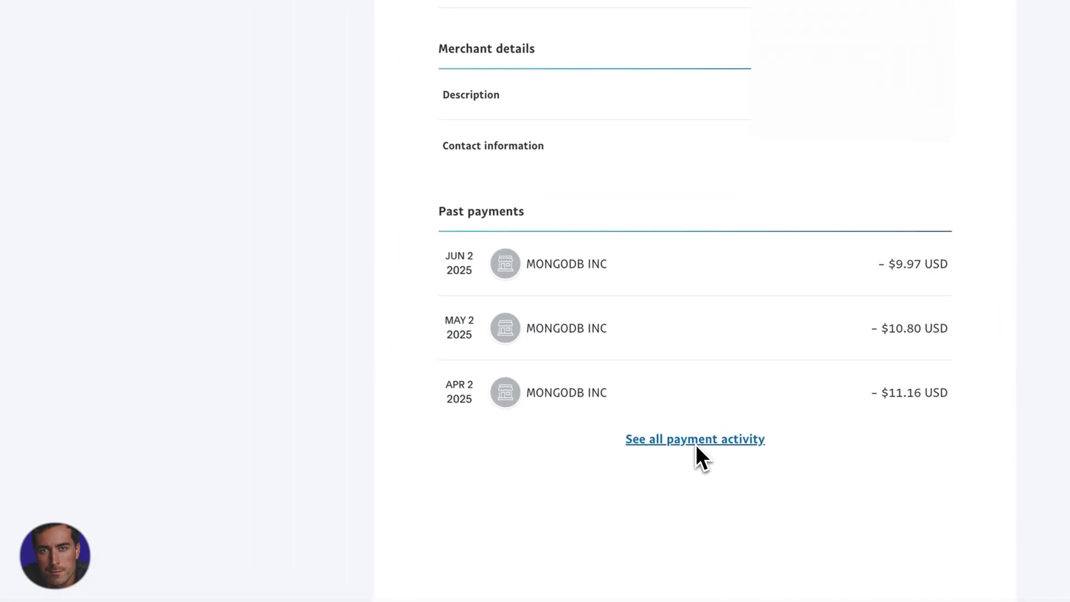
# Review all MongoDB payment activity, monthly charges from June 2025 back to October 2024.
pyautogui.click(695, 439)
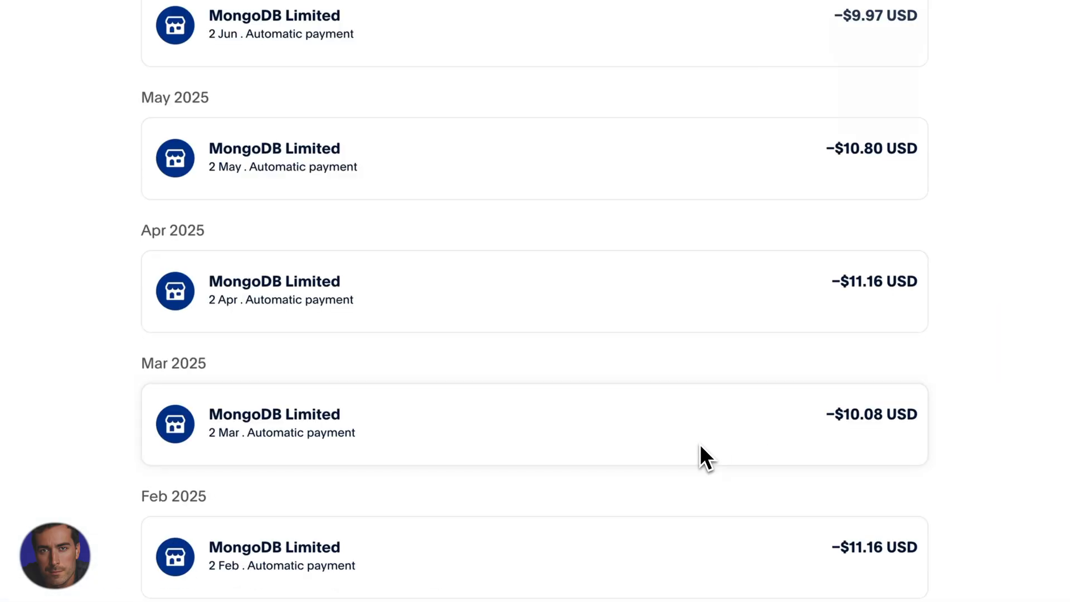
pyautogui.scroll(-3)
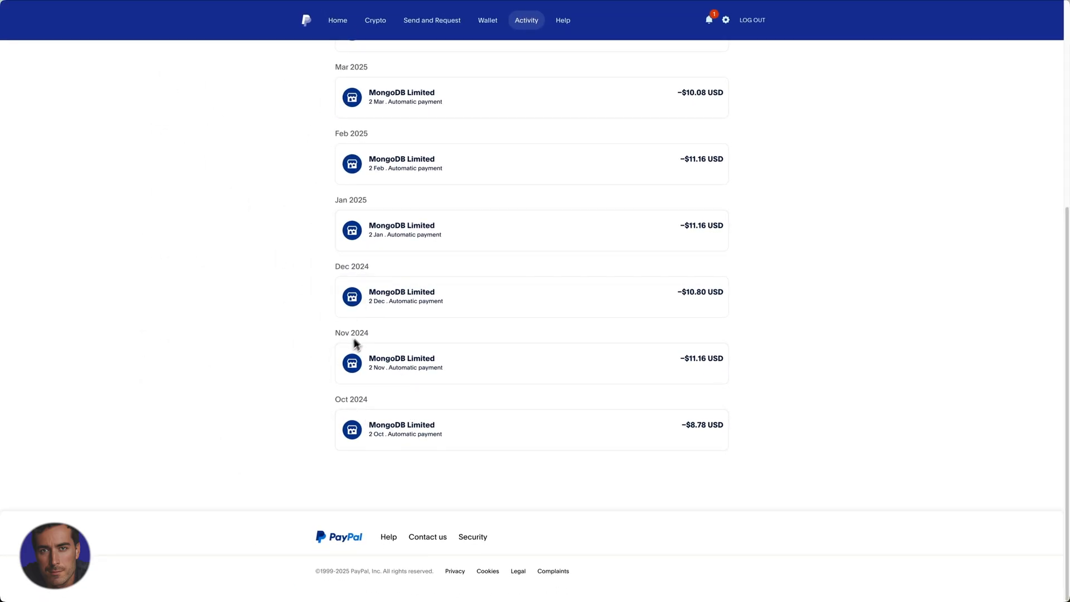
pyautogui.moveTo(437, 437)
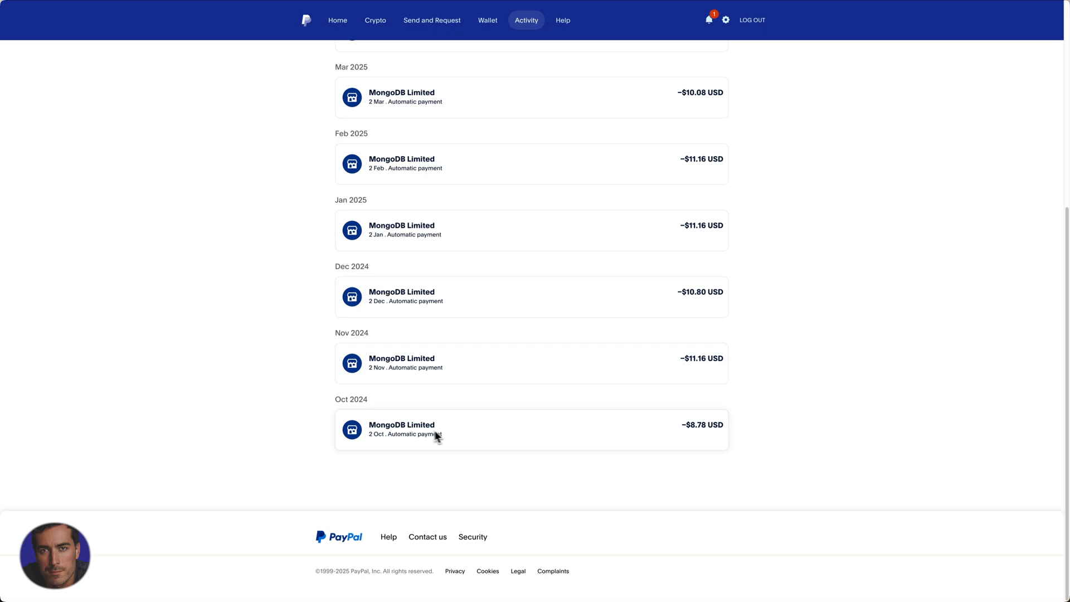
pyautogui.scroll(3)
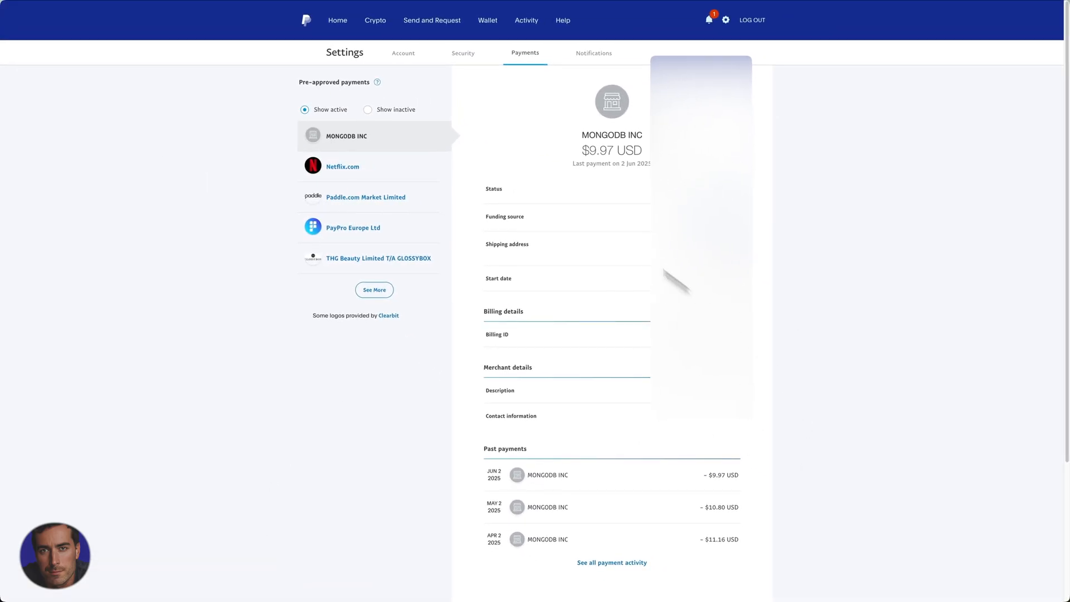
pyautogui.scroll(-3)
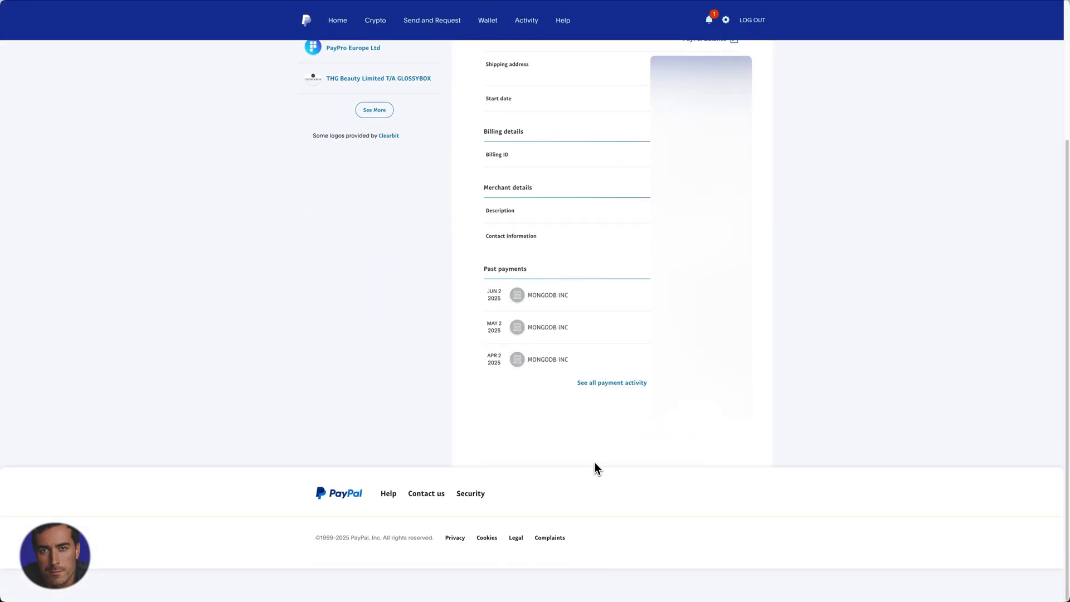
pyautogui.moveTo(490, 277)
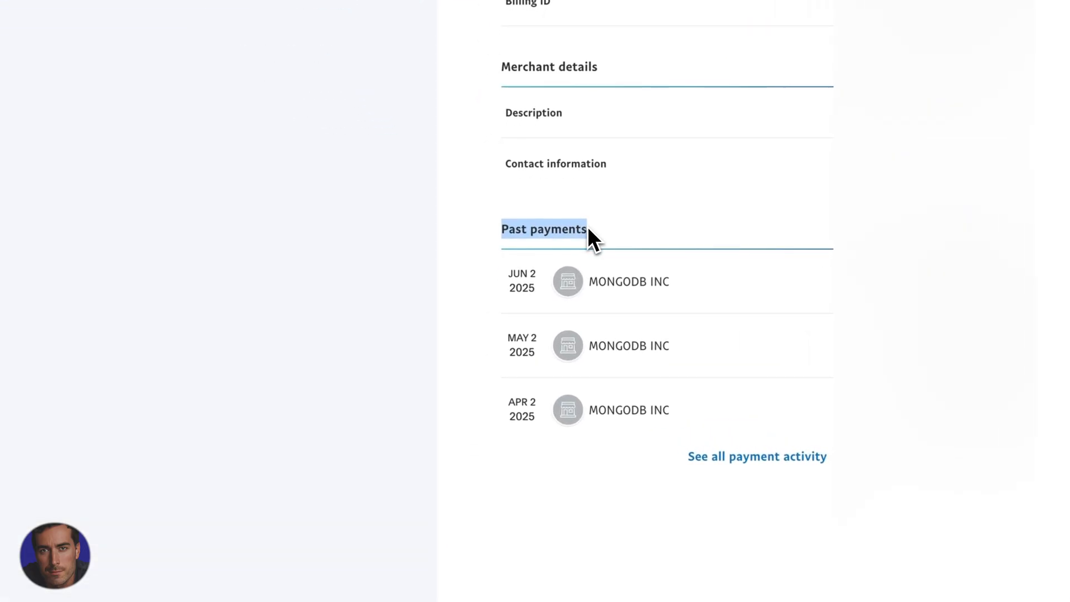
pyautogui.scroll(3)
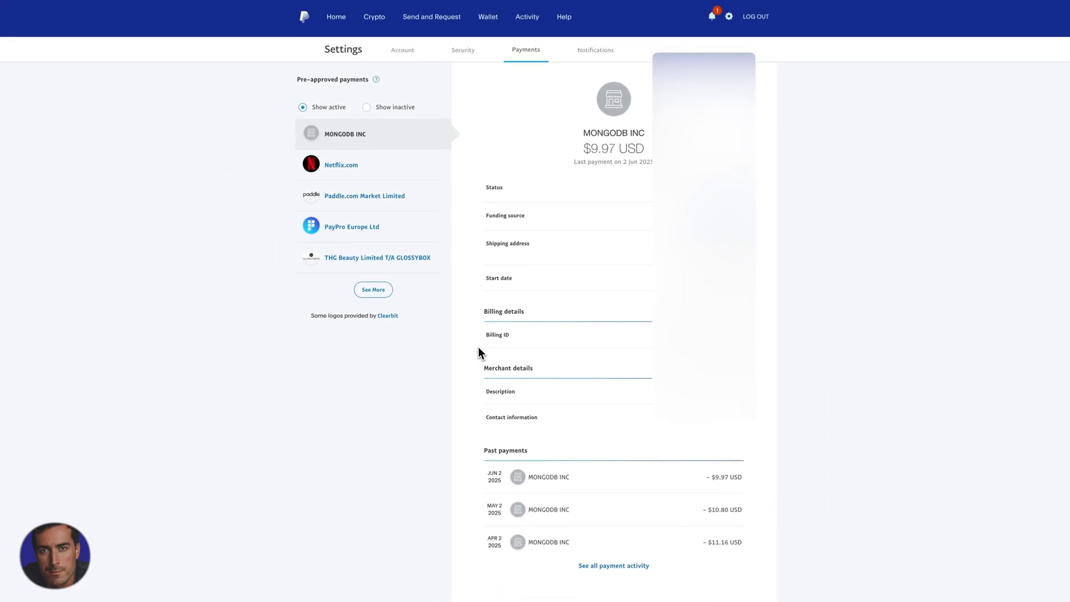
pyautogui.scroll(-3)
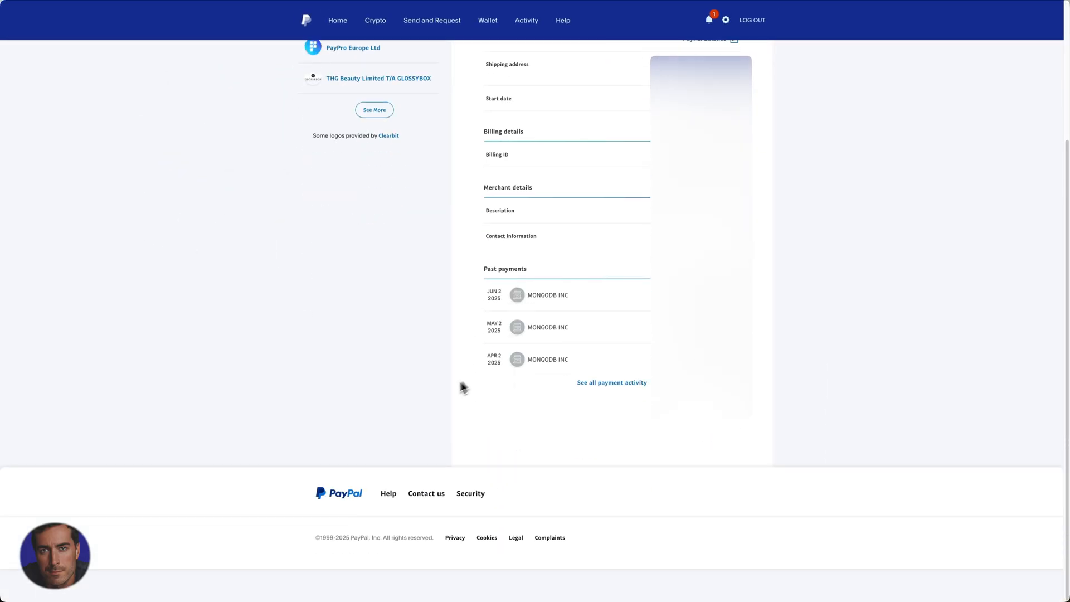
pyautogui.moveTo(612, 382)
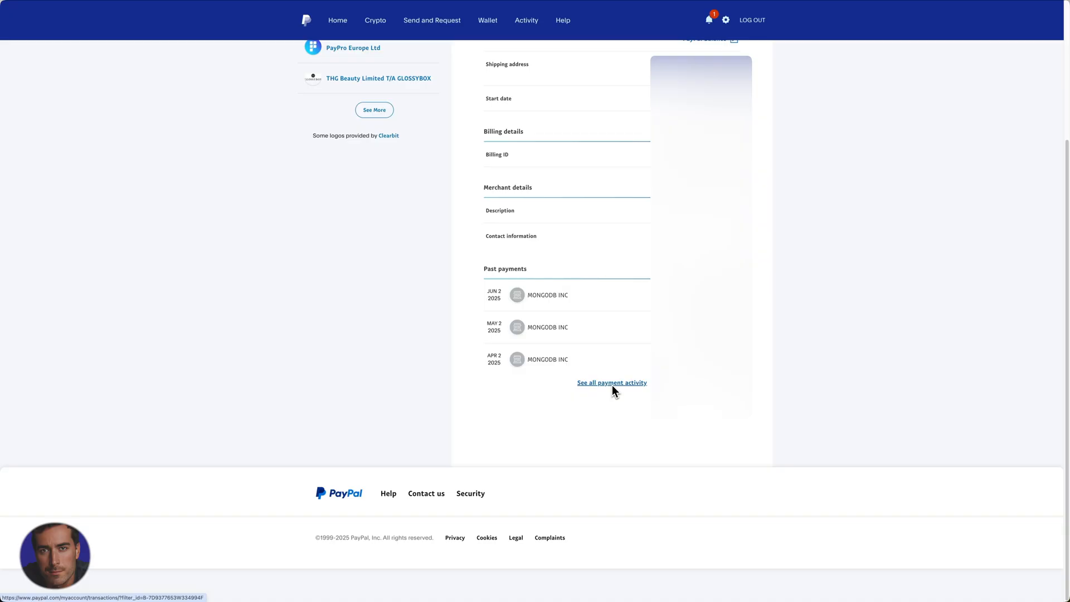
pyautogui.moveTo(645, 436)
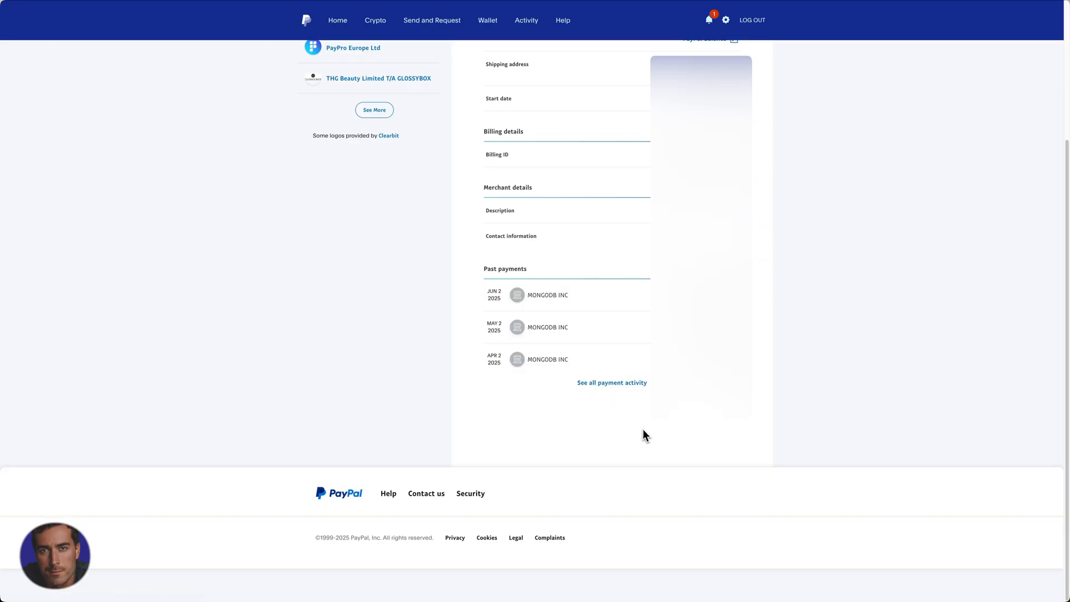
pyautogui.scroll(3)
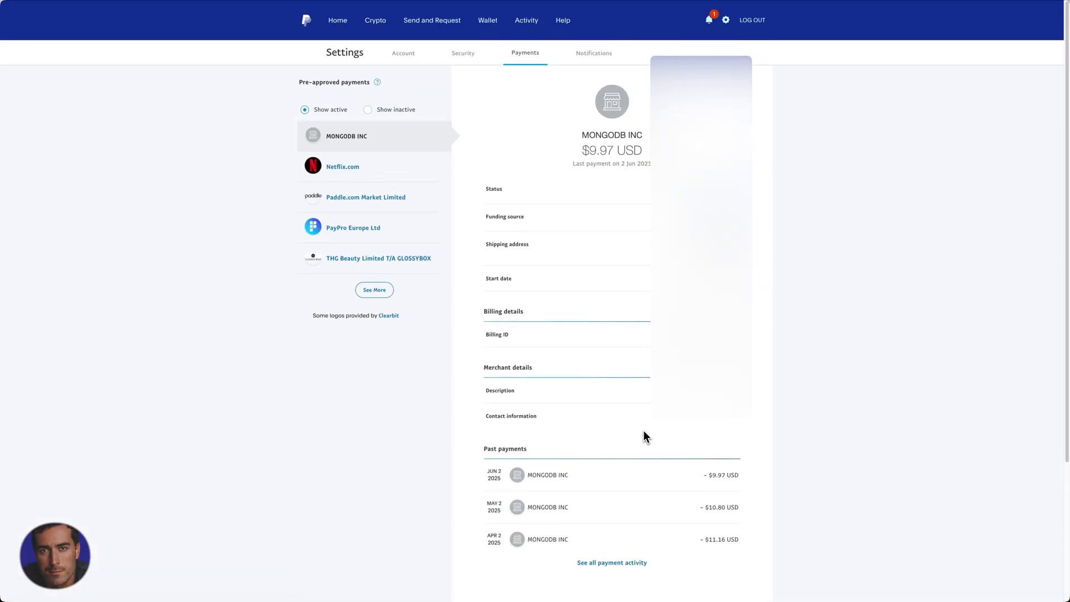
pyautogui.moveTo(721, 152)
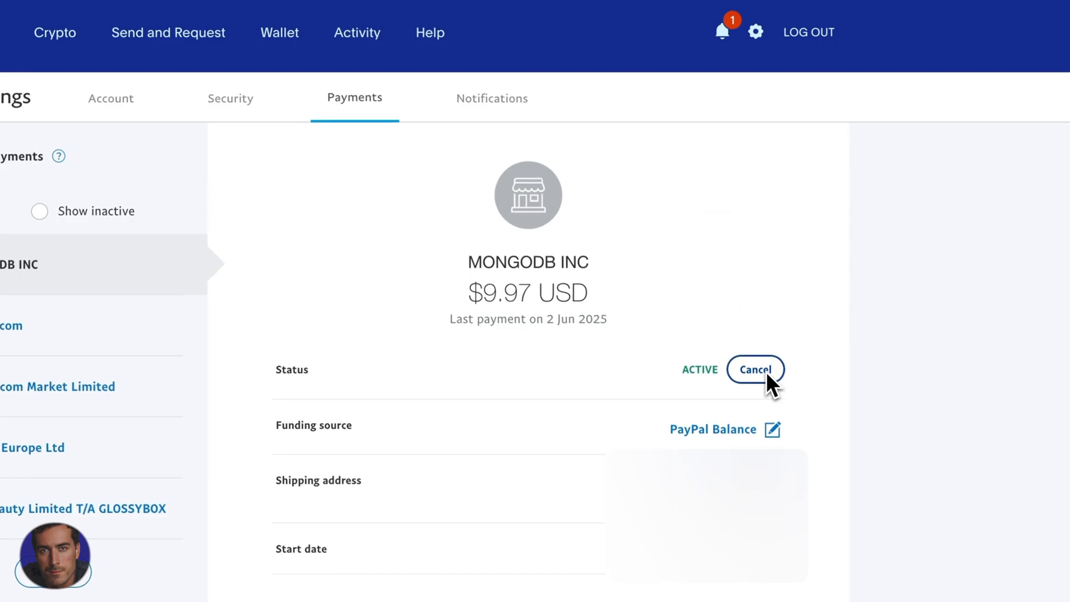
# Stop future pre-approved payments to MONGODB INC and dismiss the success confirmation.
pyautogui.click(755, 369)
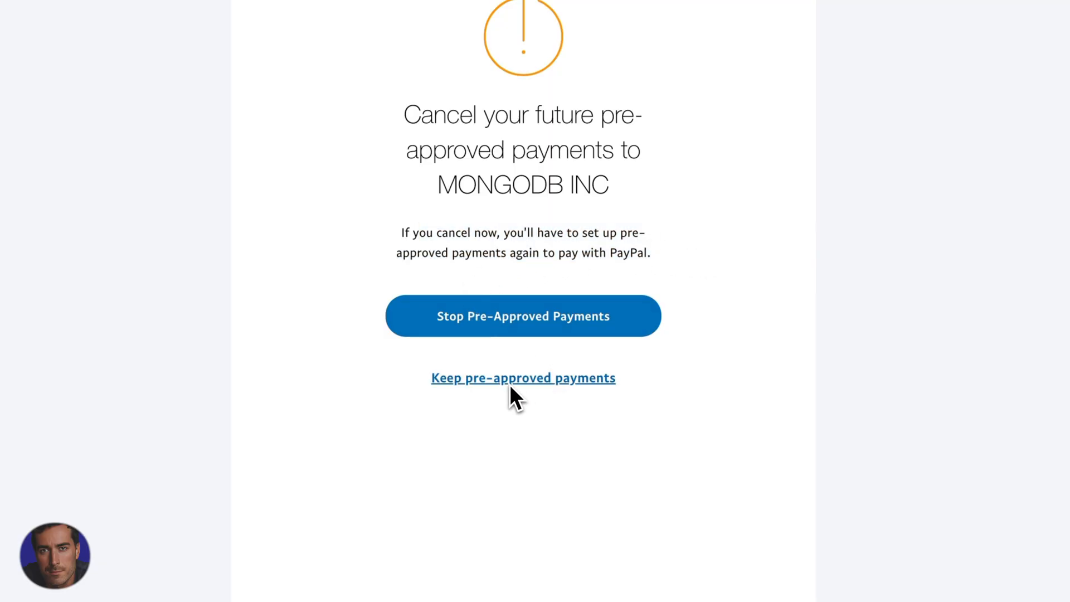
pyautogui.click(523, 316)
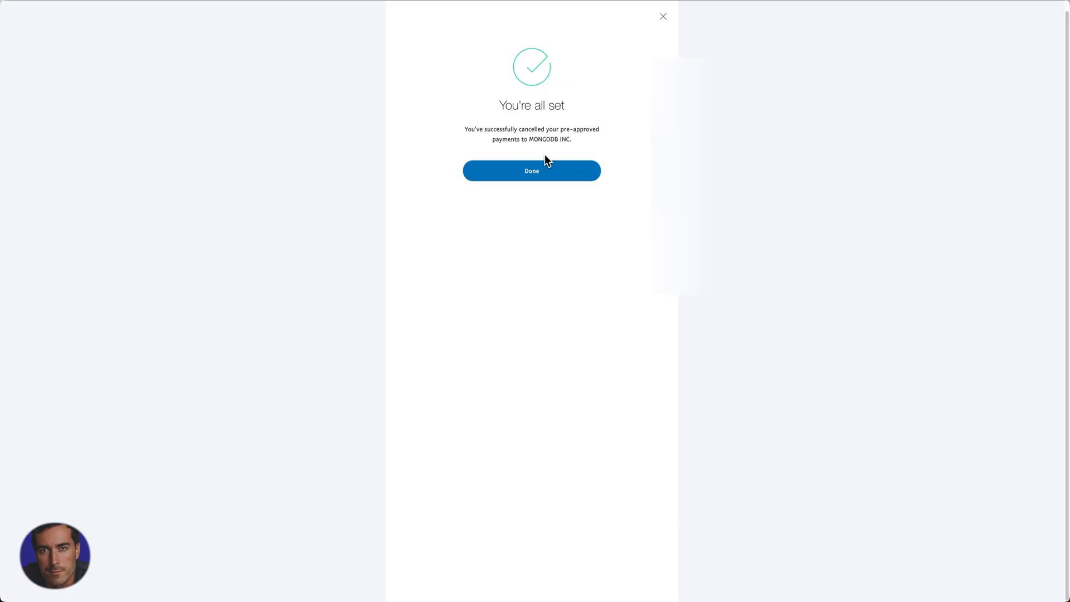
pyautogui.click(531, 170)
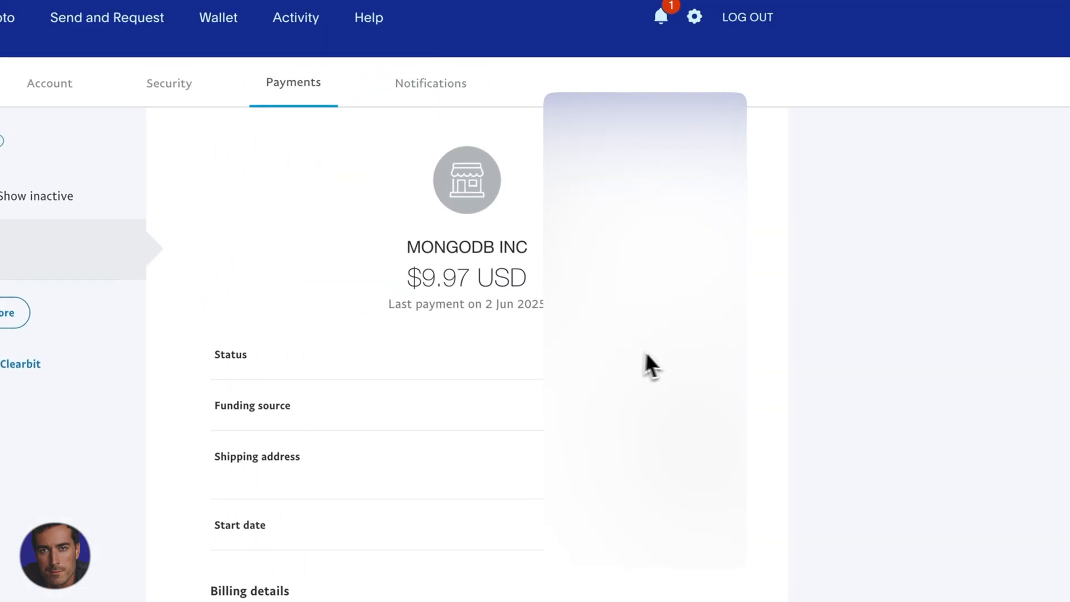
pyautogui.moveTo(760, 381)
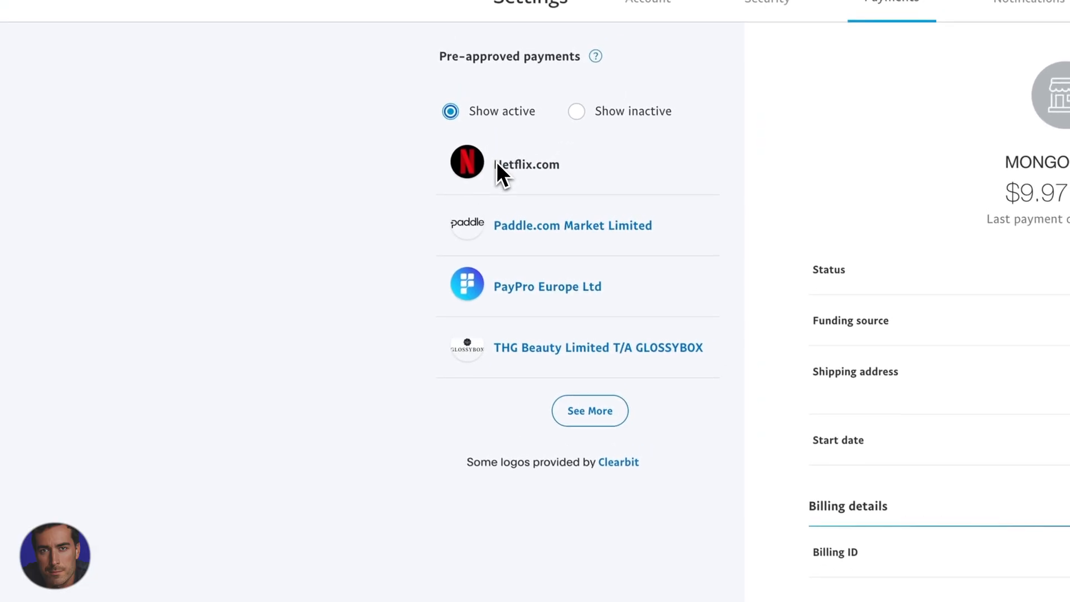
# Scroll the Payments page to check the four remaining active pre-approved merchants without MONGODB INC.
pyautogui.scroll(-3)
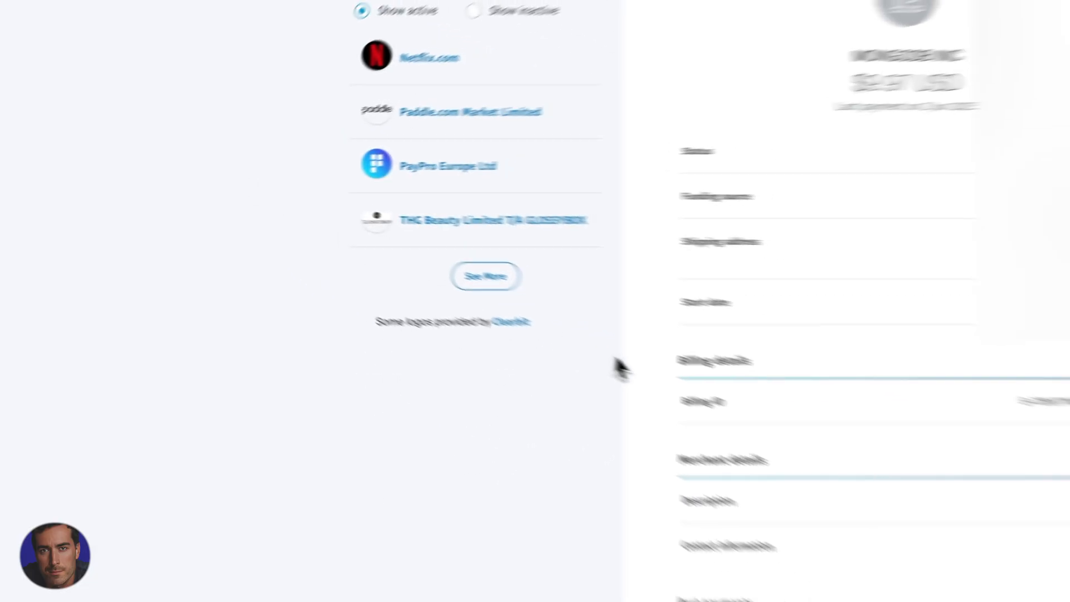
pyautogui.scroll(-3)
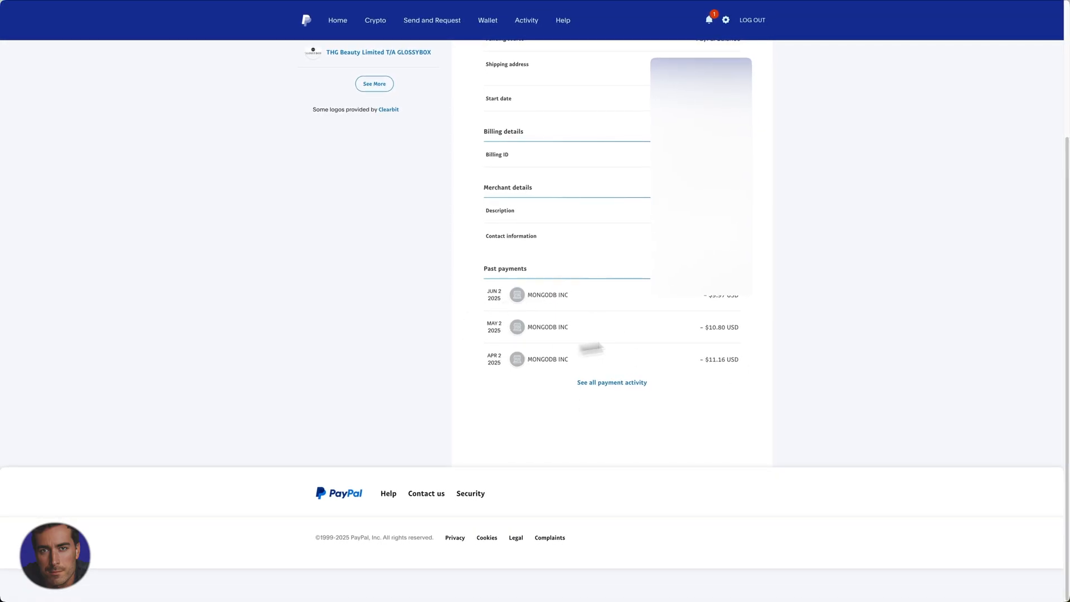
pyautogui.scroll(3)
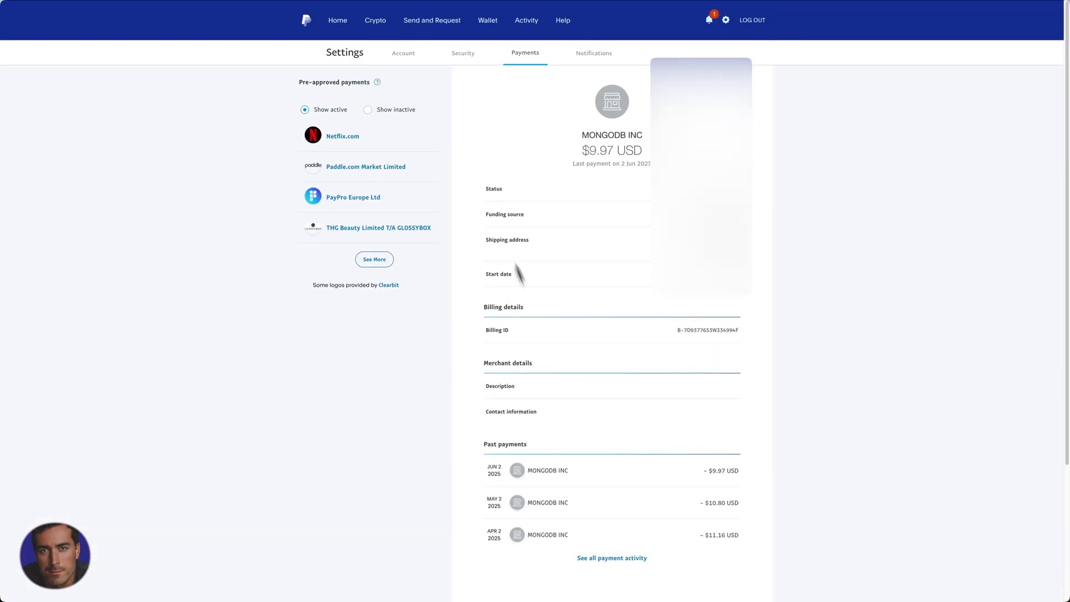
pyautogui.moveTo(439, 419)
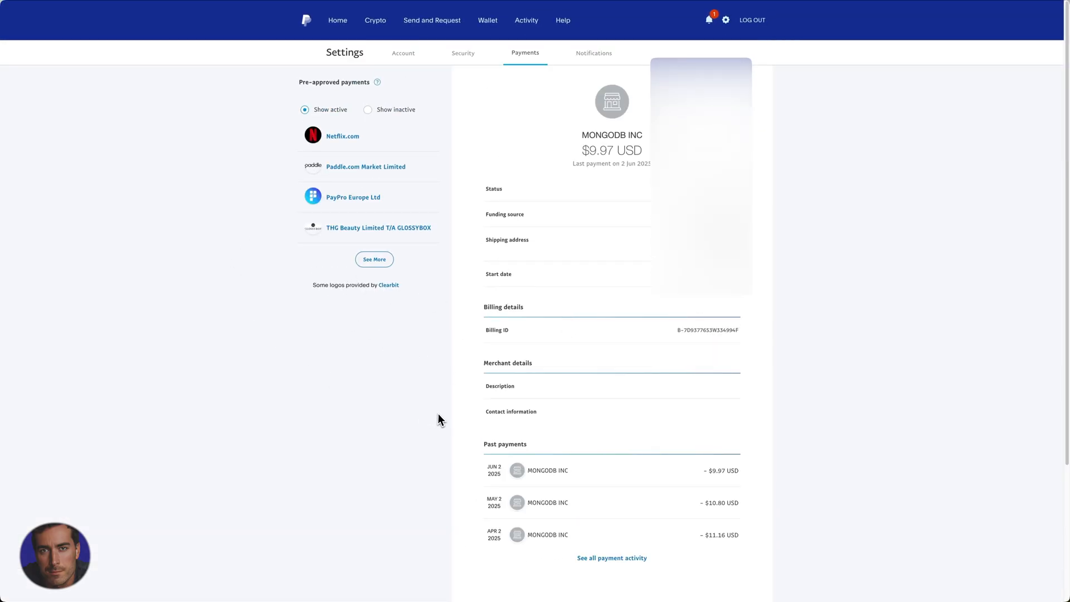
pyautogui.moveTo(457, 308)
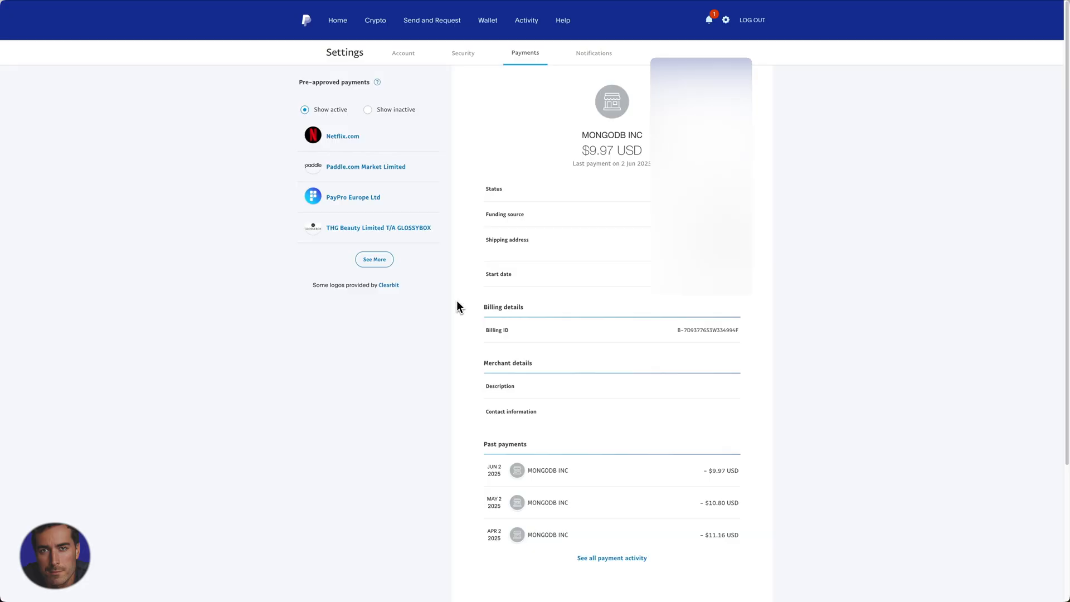
pyautogui.moveTo(389, 408)
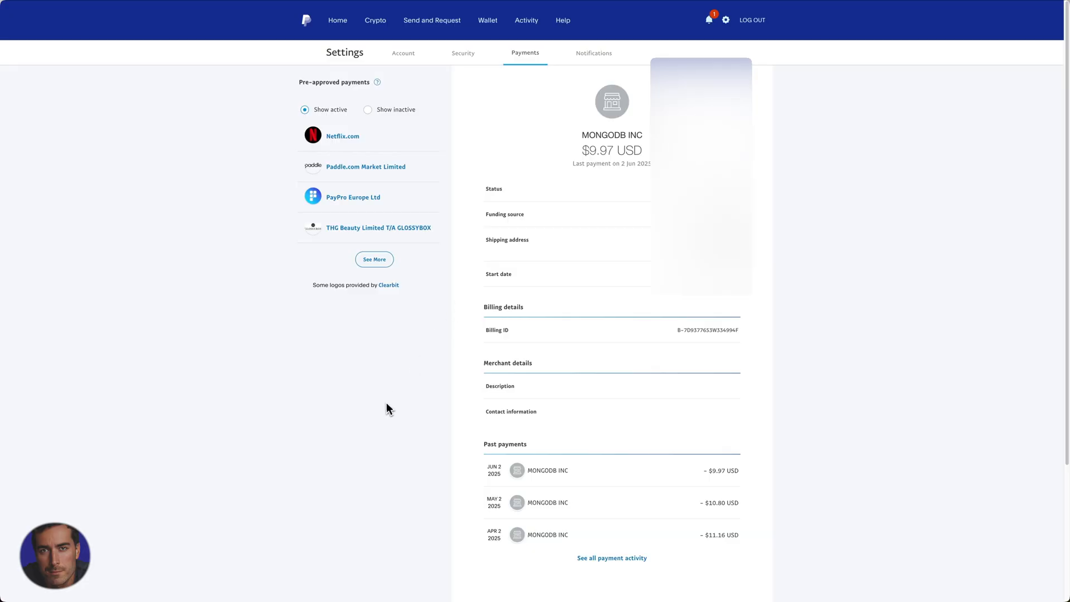
pyautogui.moveTo(165, 244)
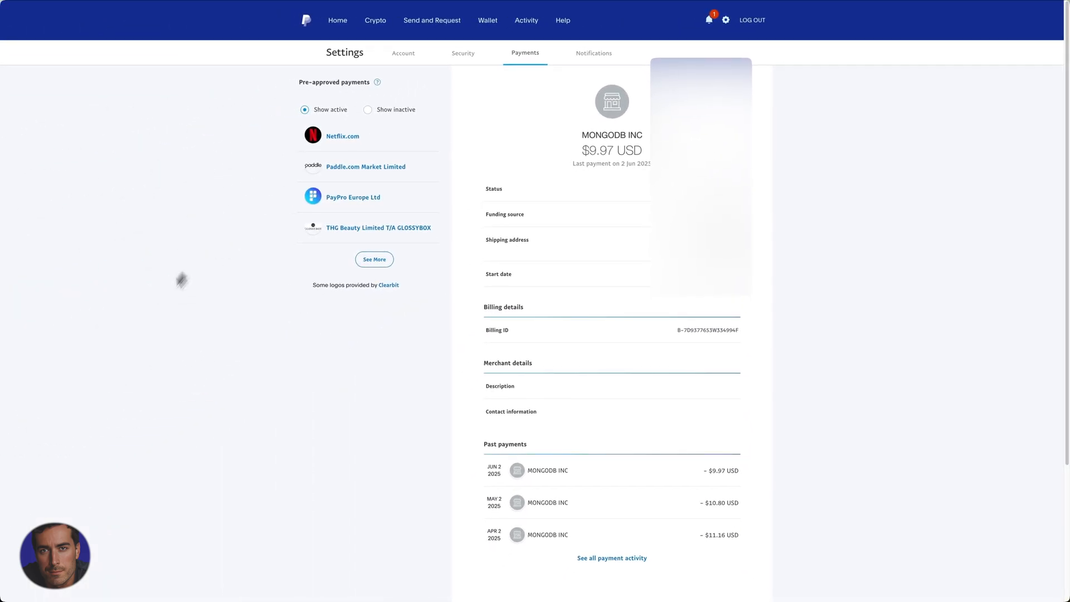
pyautogui.moveTo(145, 294)
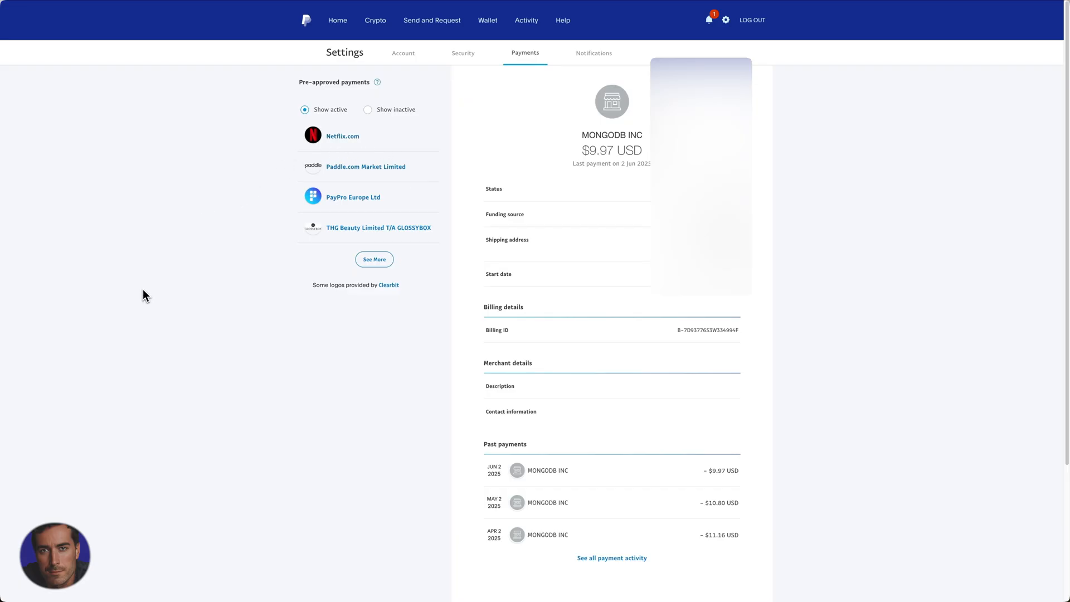
pyautogui.scroll(-3)
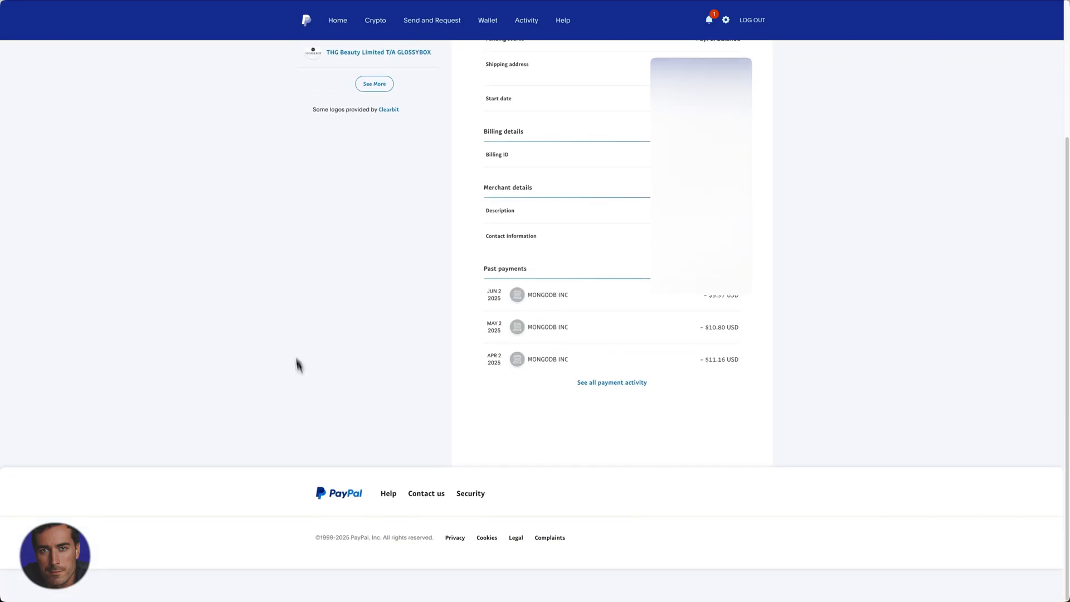
pyautogui.moveTo(323, 308)
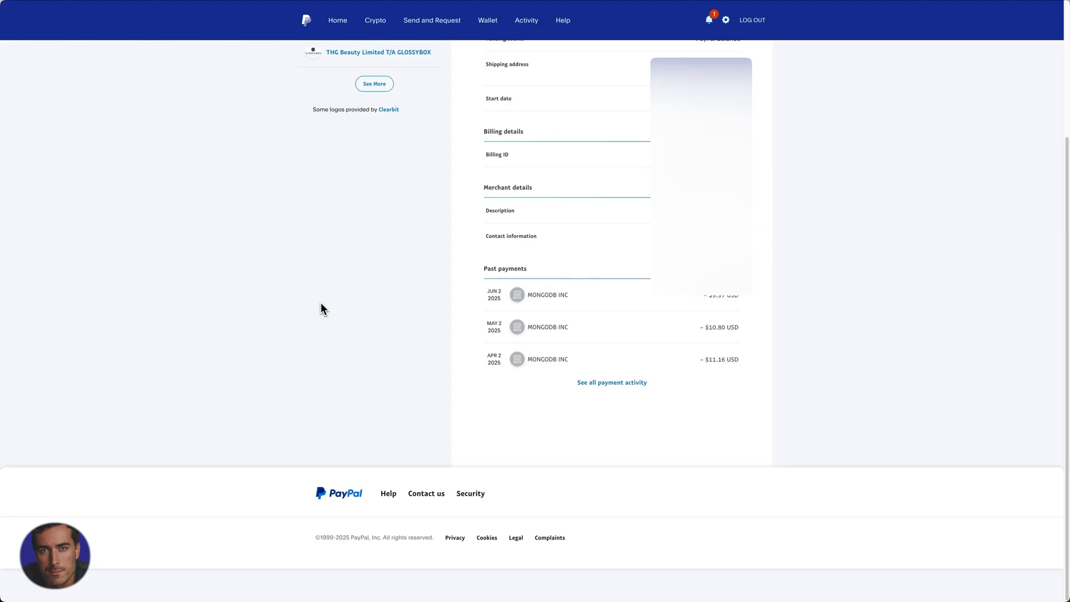
pyautogui.scroll(3)
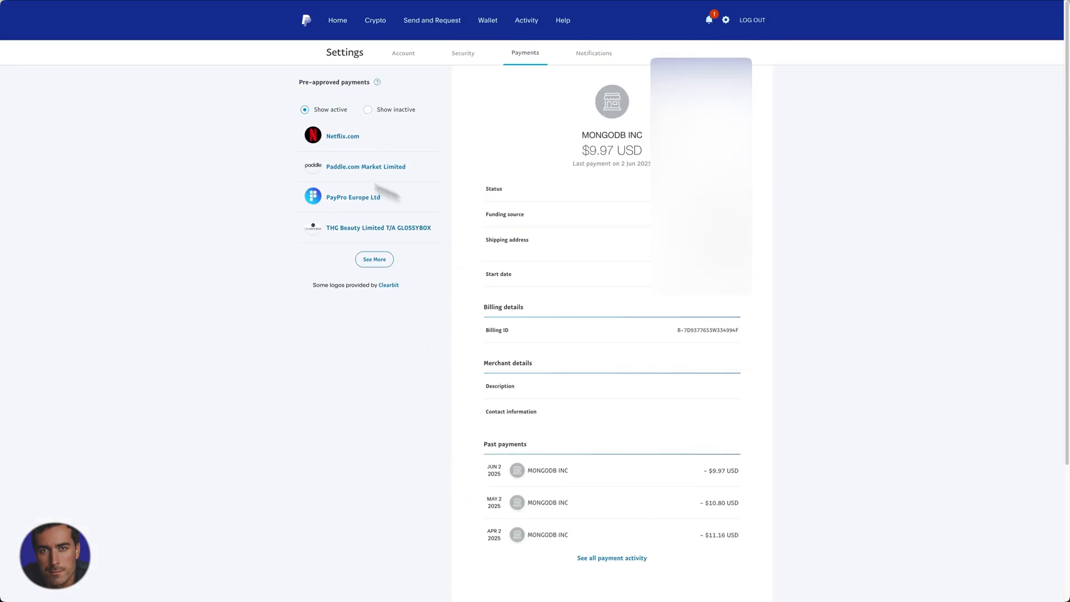
pyautogui.moveTo(496, 158)
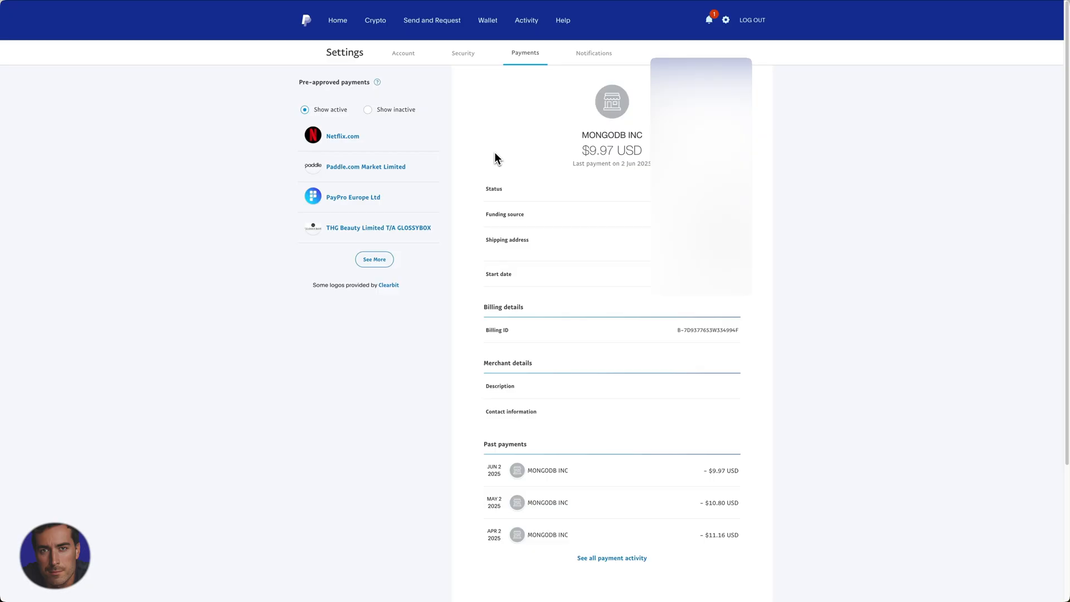
pyautogui.moveTo(393, 243)
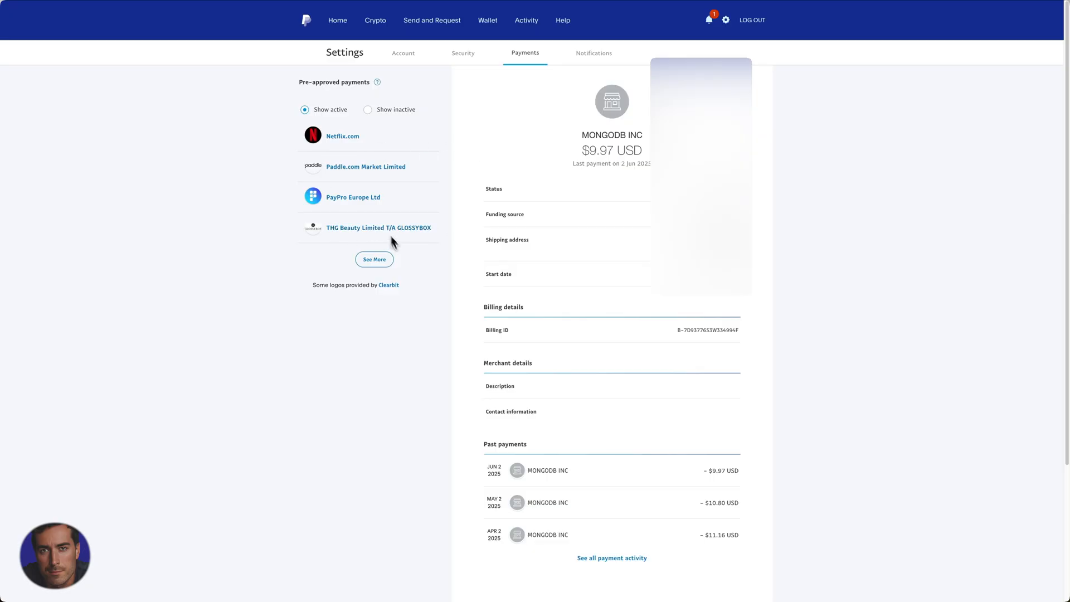
pyautogui.moveTo(472, 166)
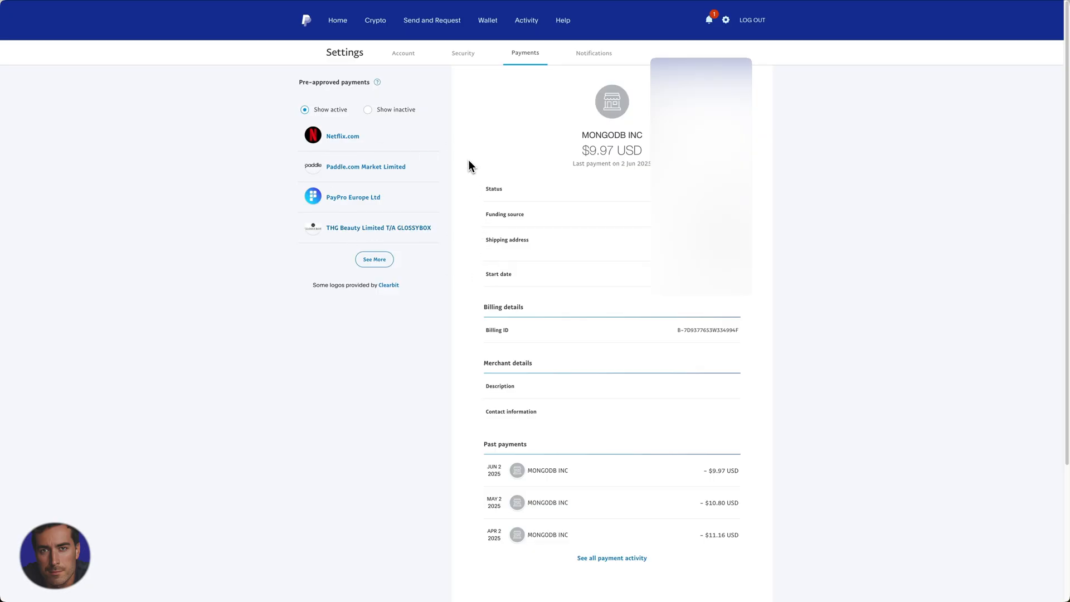
pyautogui.moveTo(471, 165)
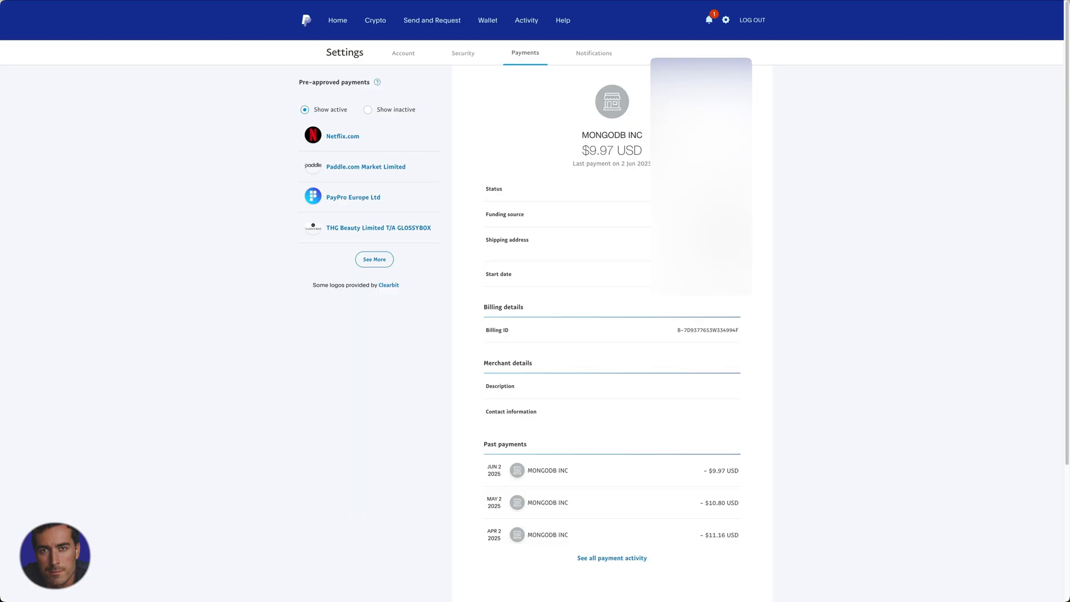
pyautogui.moveTo(319, 194)
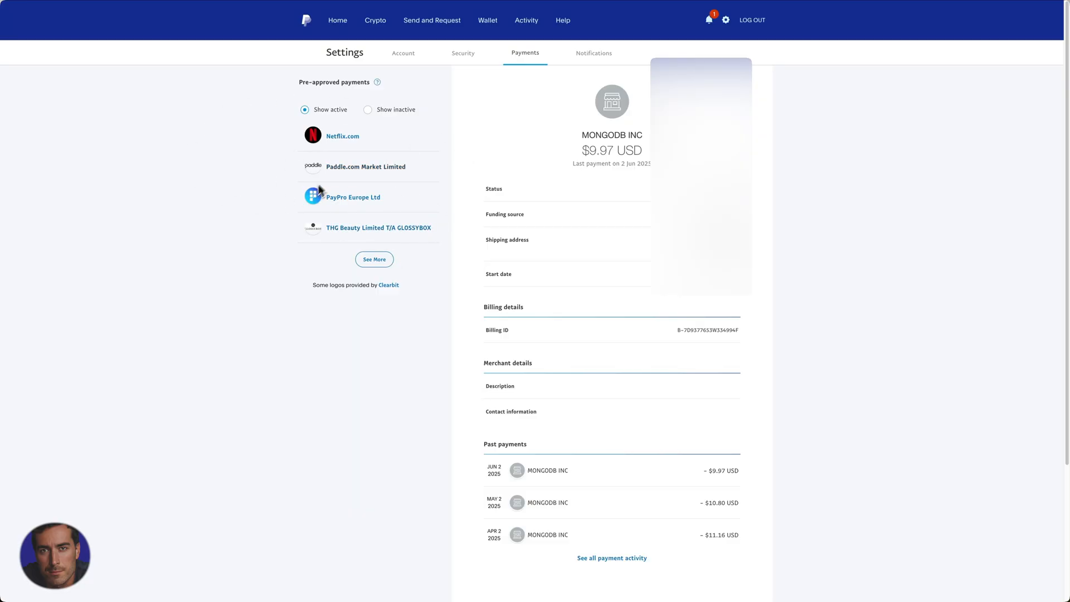